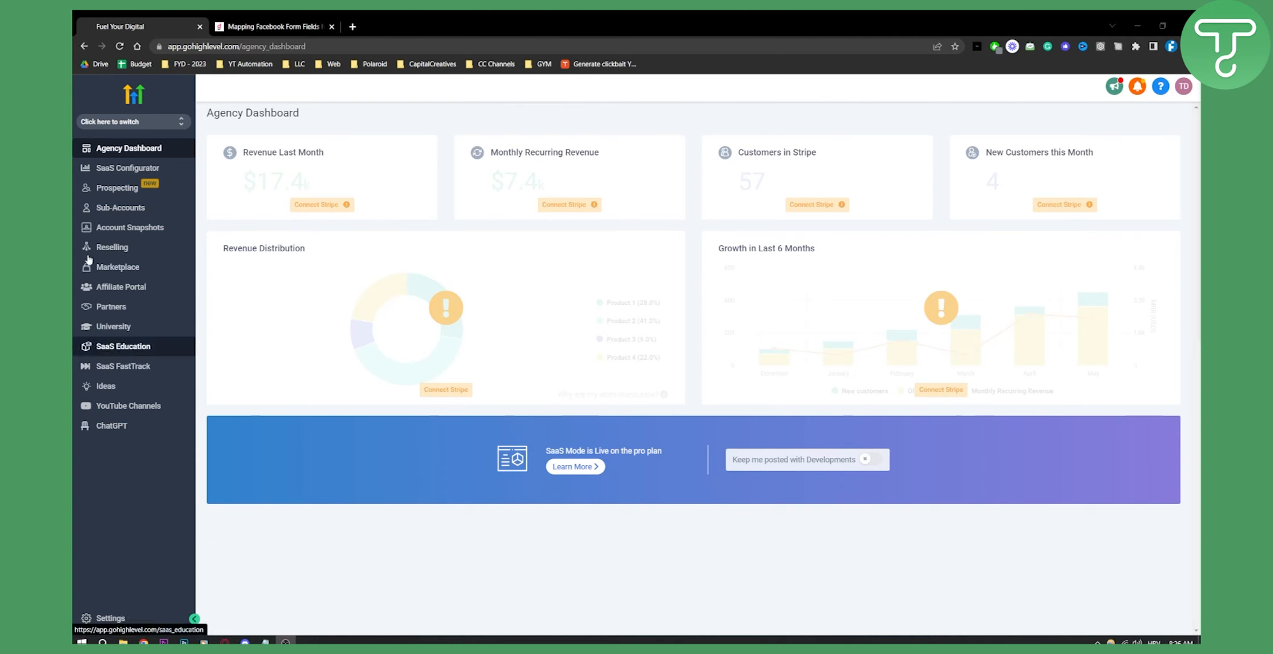
Enter Gold's Gym, go to Settings > Integrations and dismiss the missing Facebook page ID alert.
{"action": "left_click", "coordinate": [128, 121]}
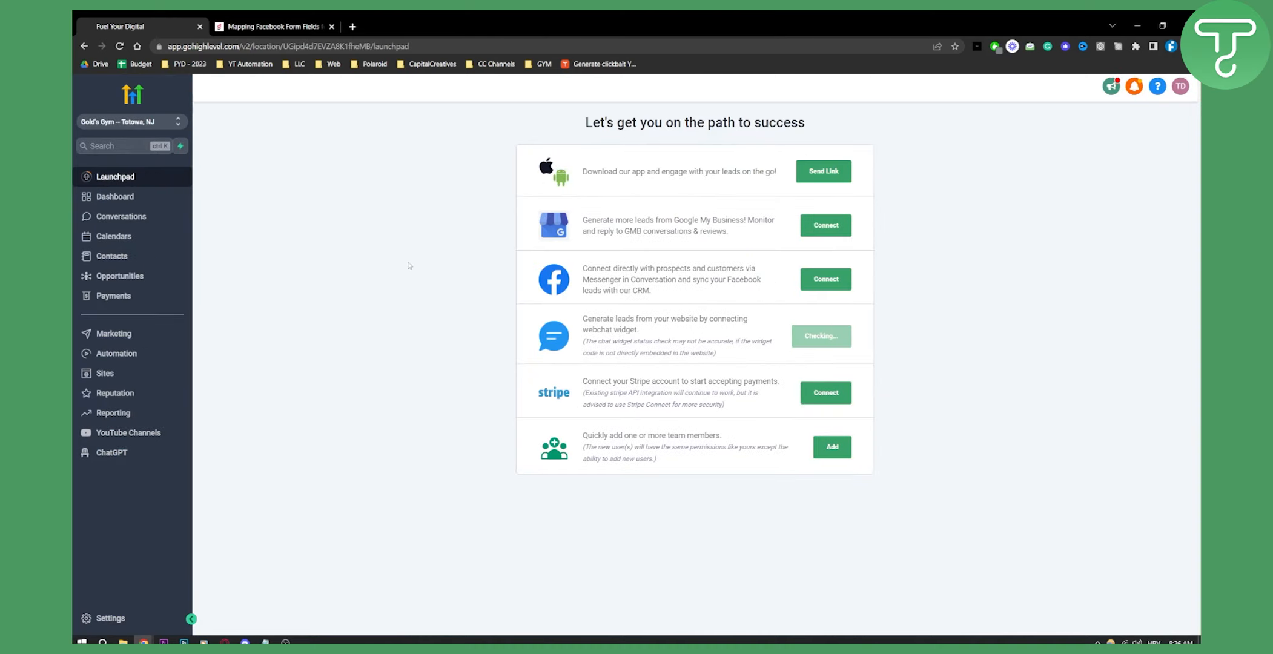
{"action": "mouse_move", "coordinate": [109, 619]}
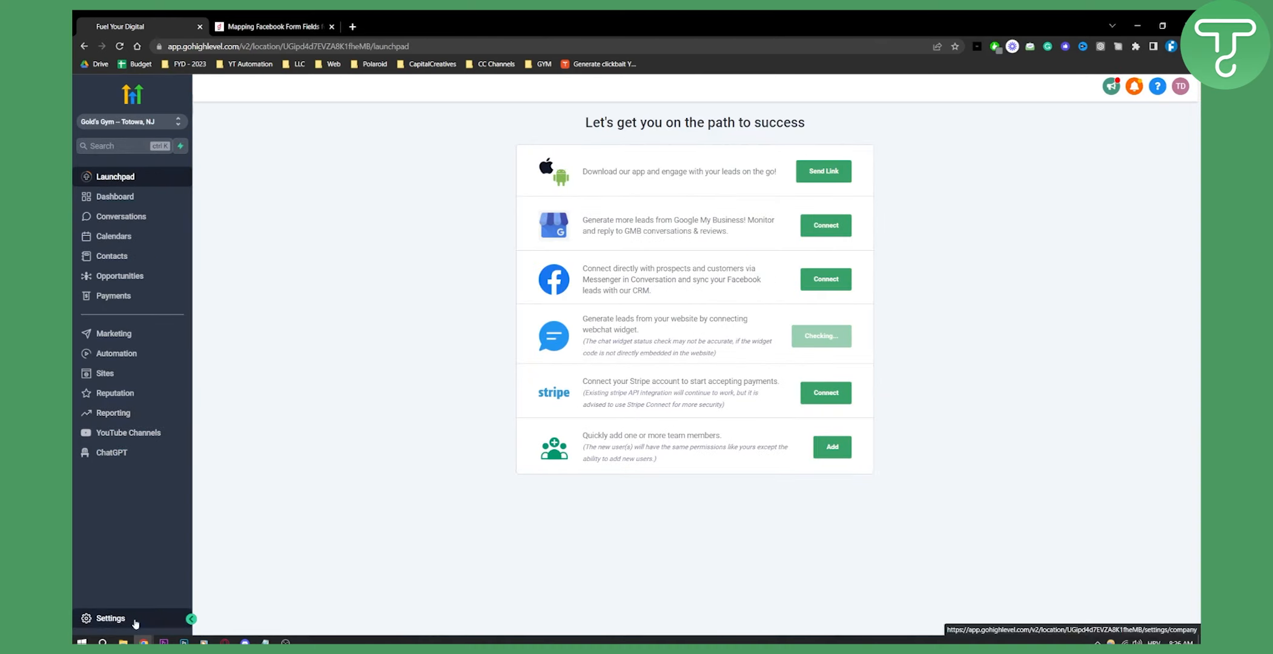
{"action": "left_click", "coordinate": [109, 619]}
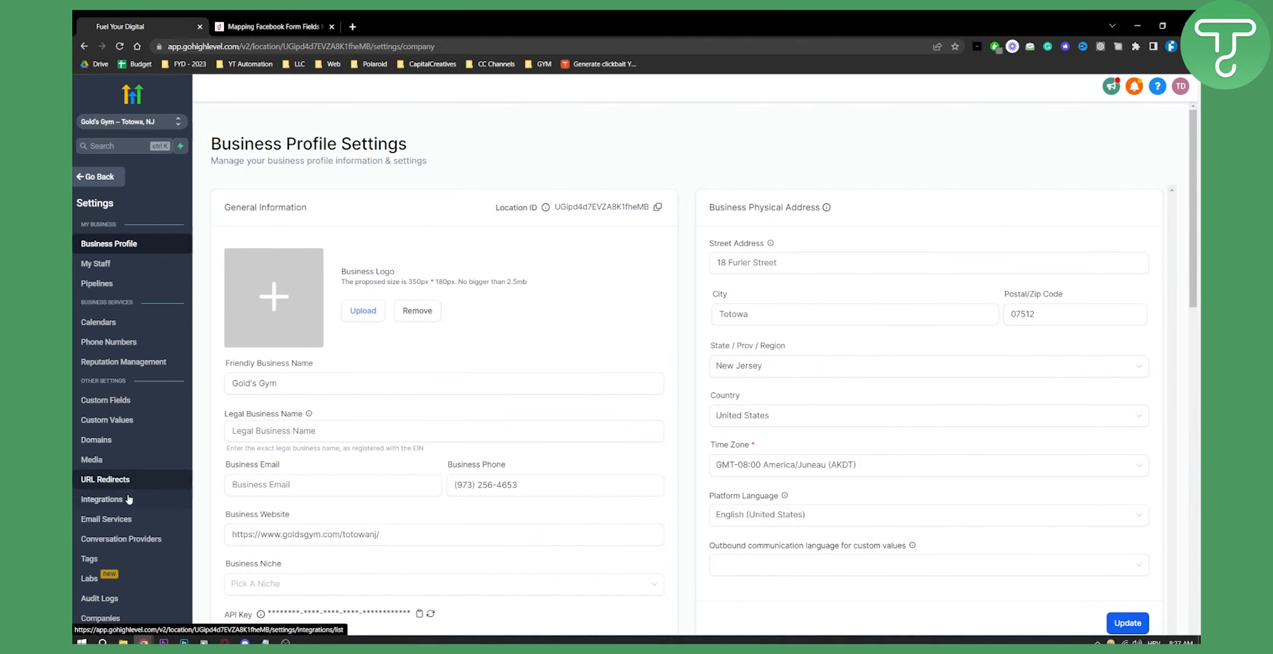
{"action": "left_click", "coordinate": [101, 499]}
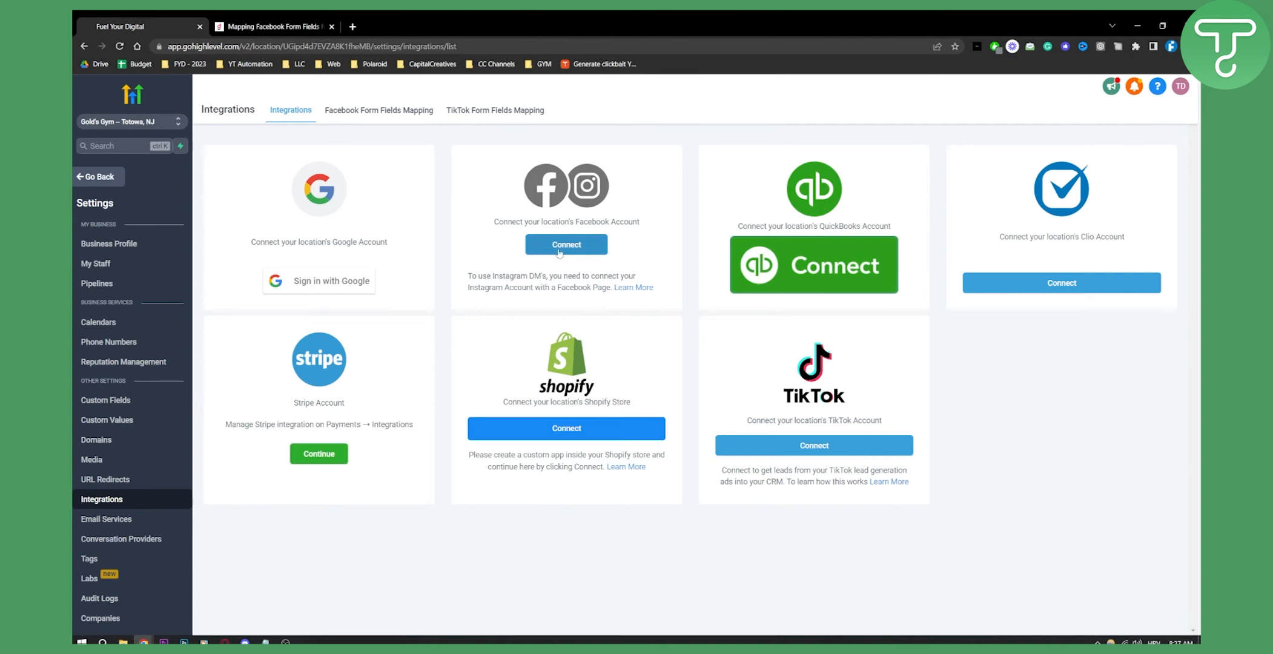
{"action": "mouse_move", "coordinate": [535, 272]}
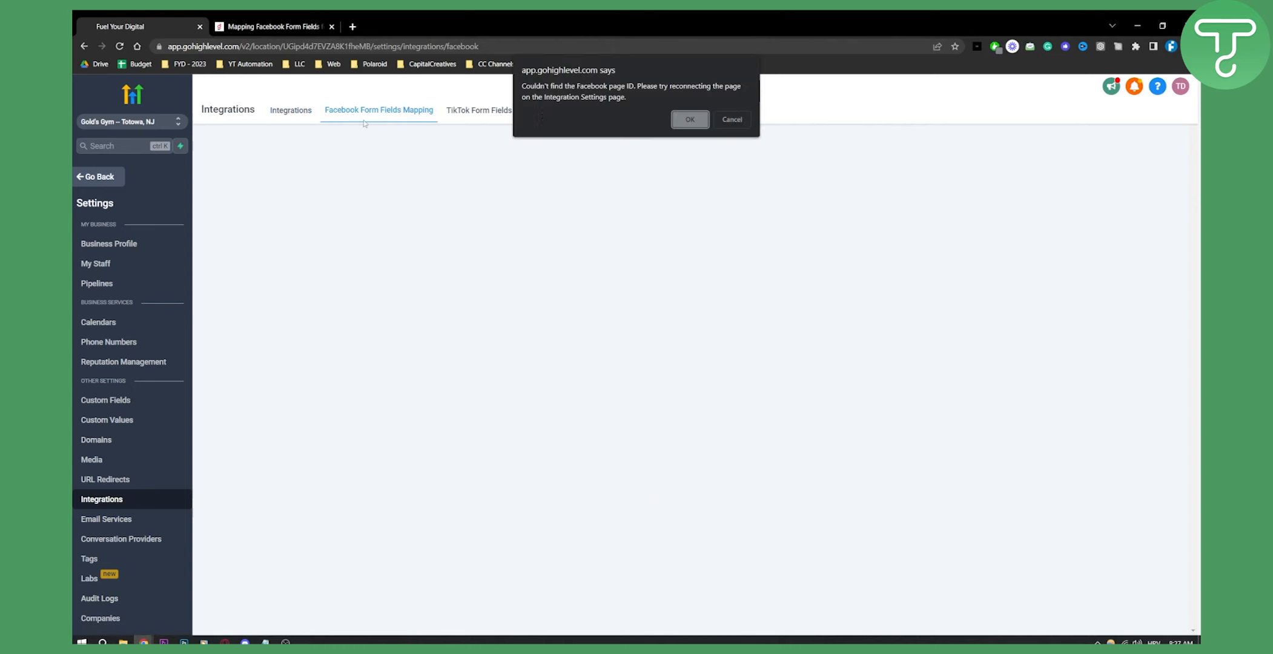
{"action": "mouse_move", "coordinate": [783, 195]}
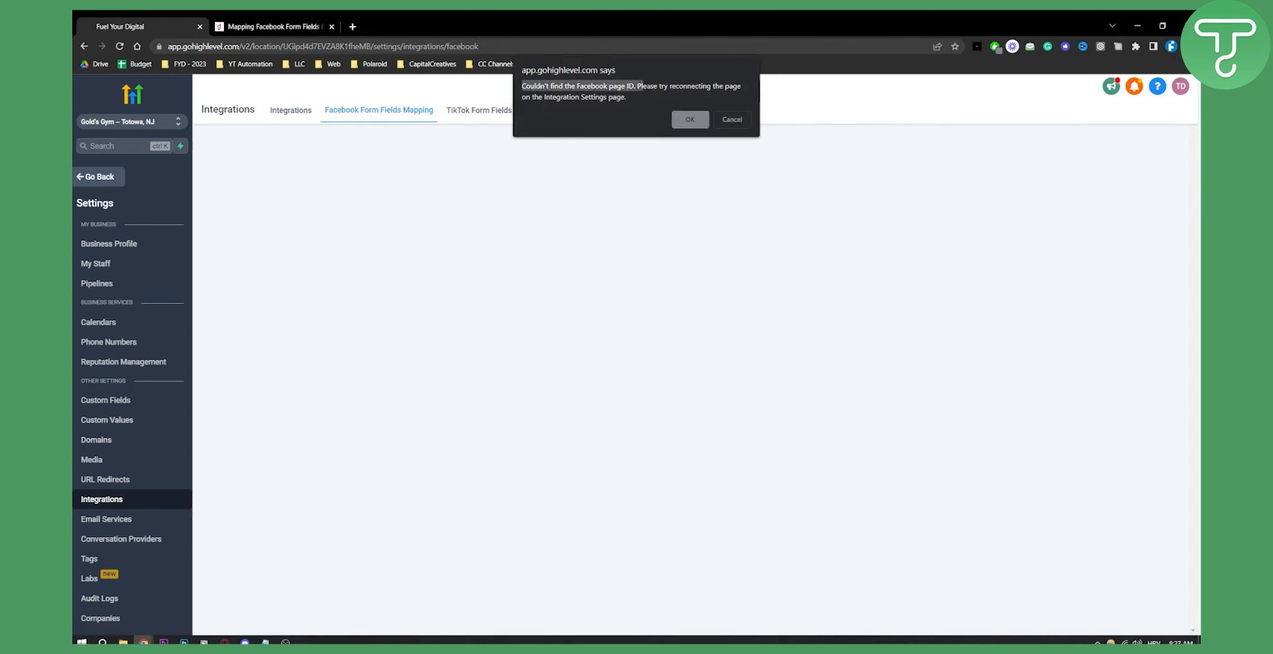
{"action": "left_click", "coordinate": [689, 118]}
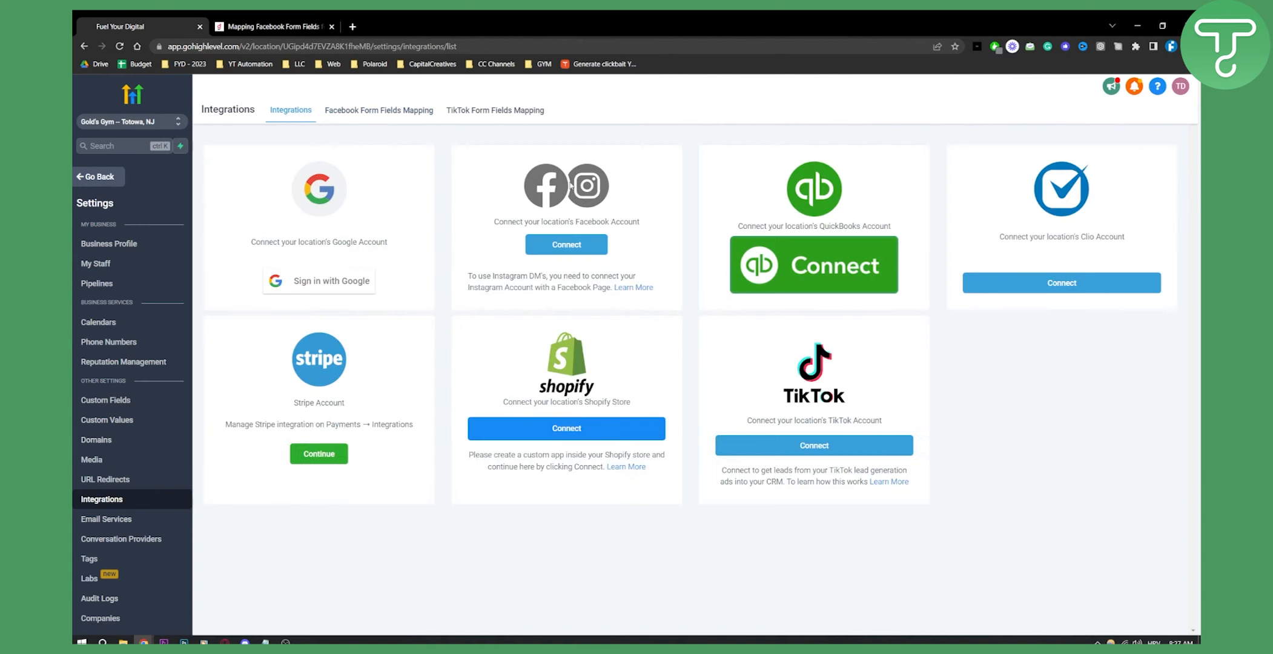
Switch to the Growthable tutorial and scroll to the Step 2 Map fields screenshot.
{"action": "left_click", "coordinate": [274, 26]}
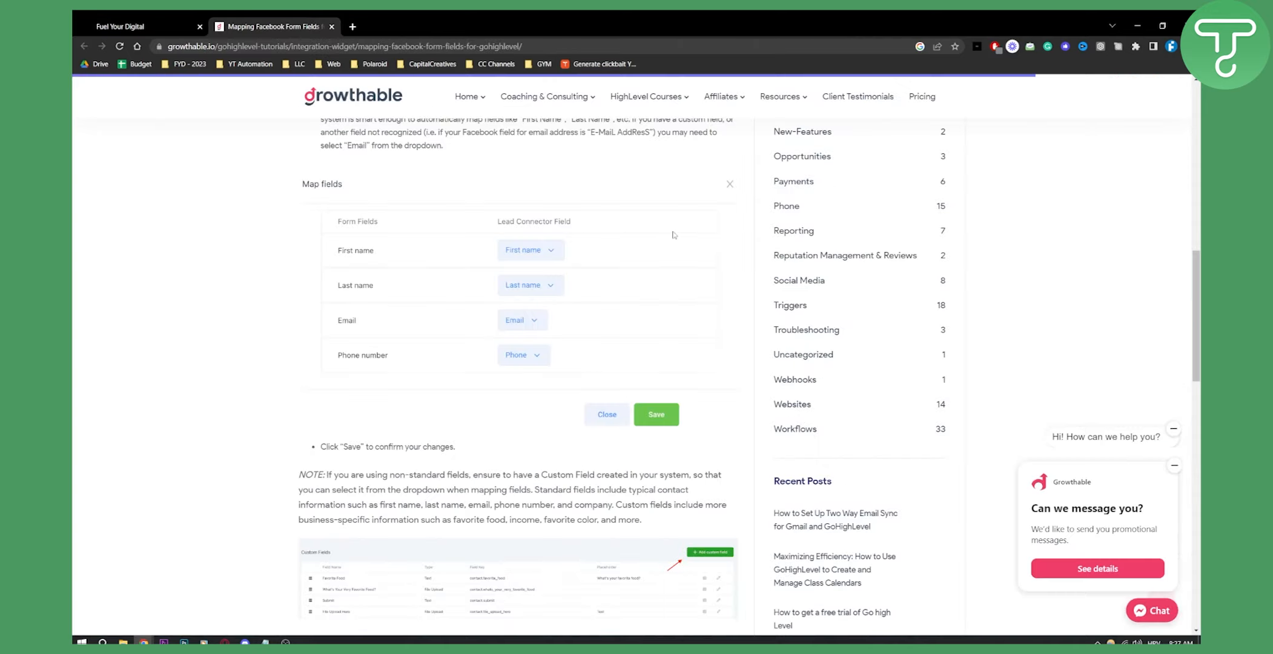
{"action": "scroll", "scroll_direction": "down", "scroll_amount": 3}
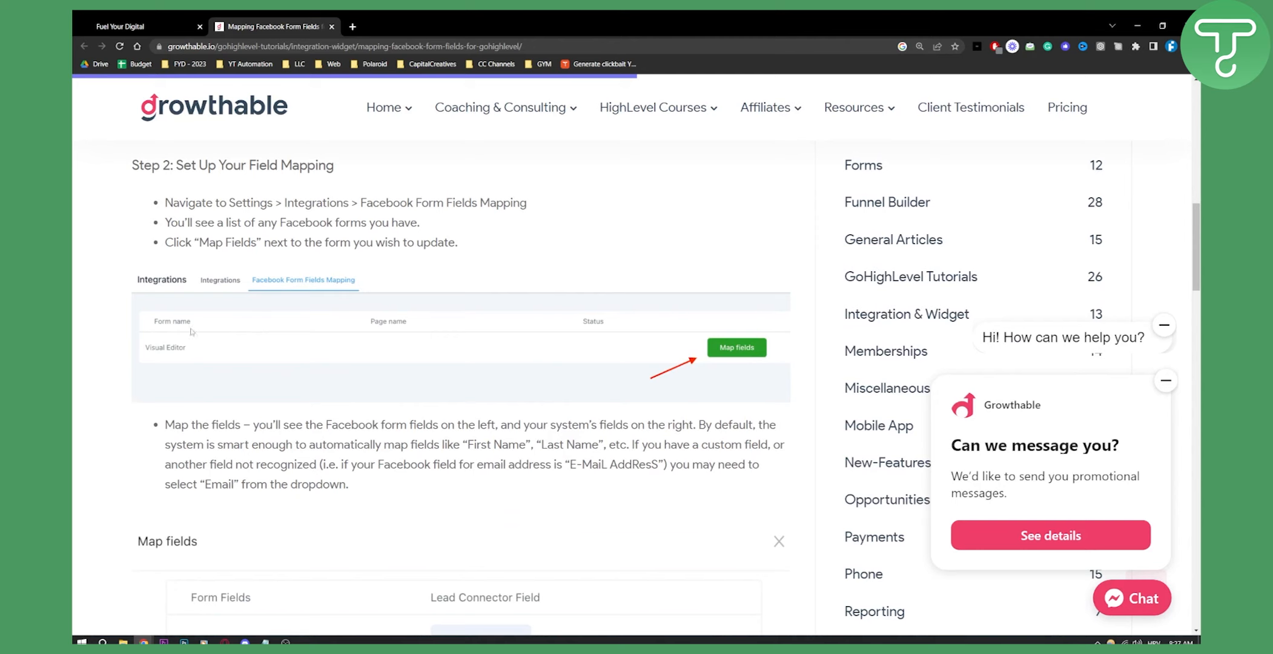
{"action": "mouse_move", "coordinate": [728, 355]}
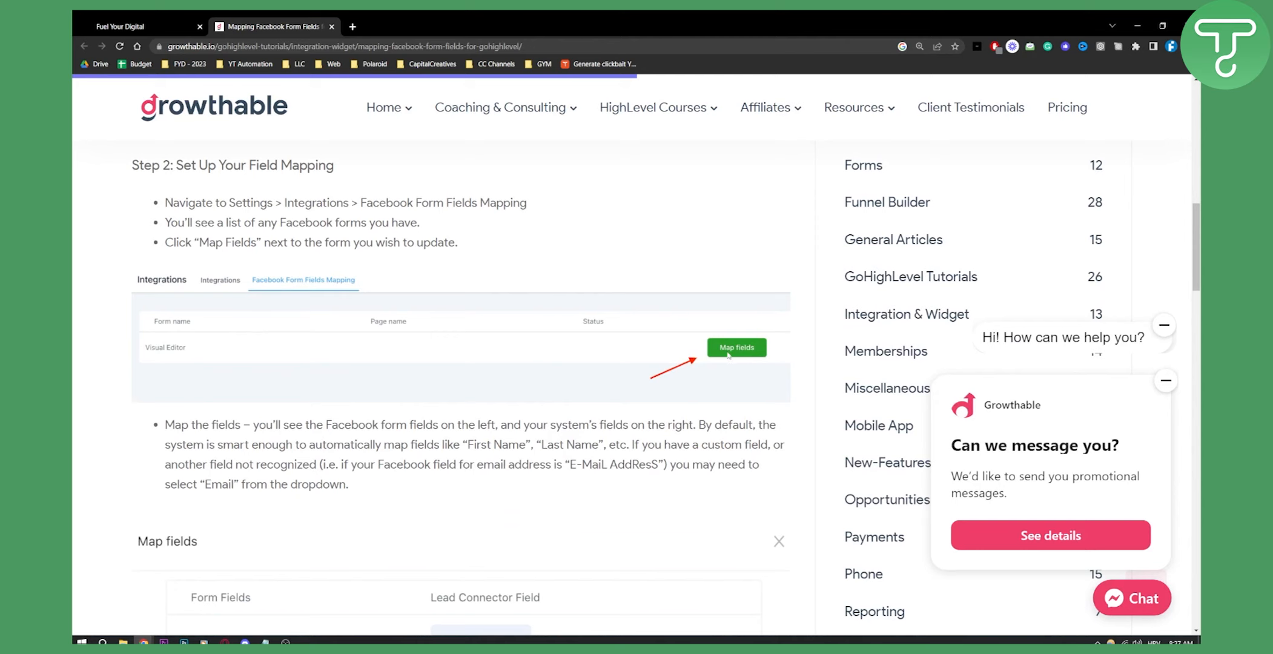
{"action": "mouse_move", "coordinate": [664, 339]}
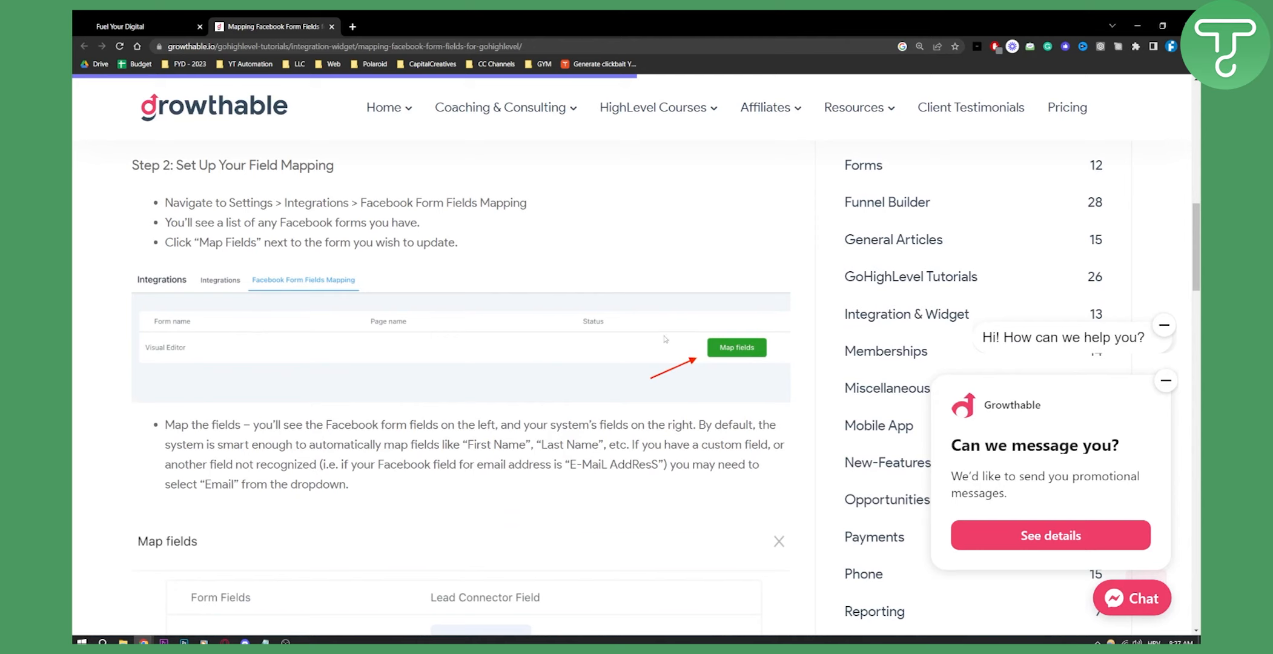
{"action": "mouse_move", "coordinate": [775, 361]}
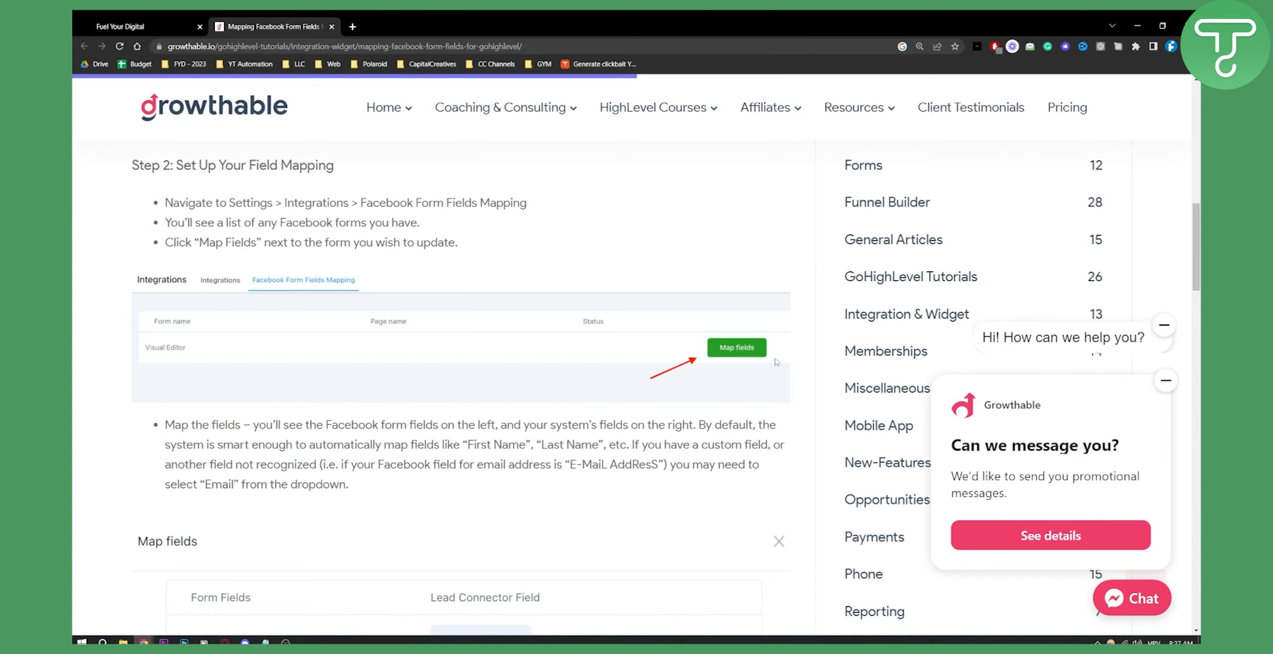
{"action": "scroll", "scroll_direction": "down", "scroll_amount": 3}
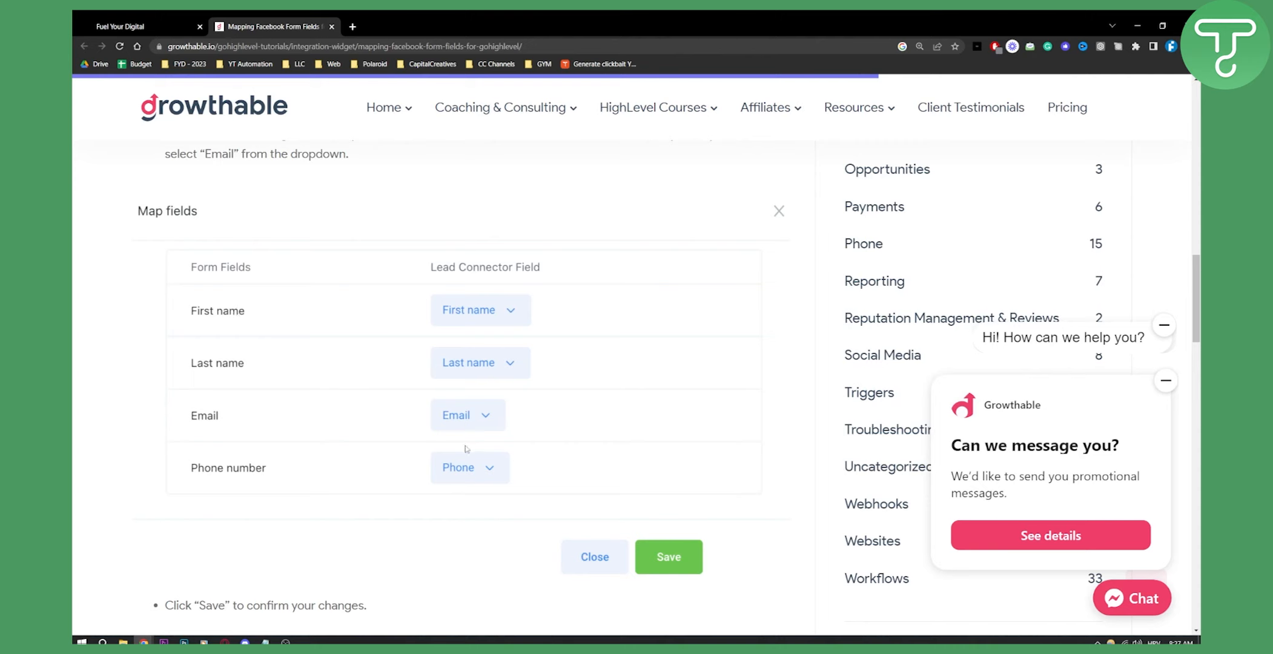
{"action": "mouse_move", "coordinate": [466, 424]}
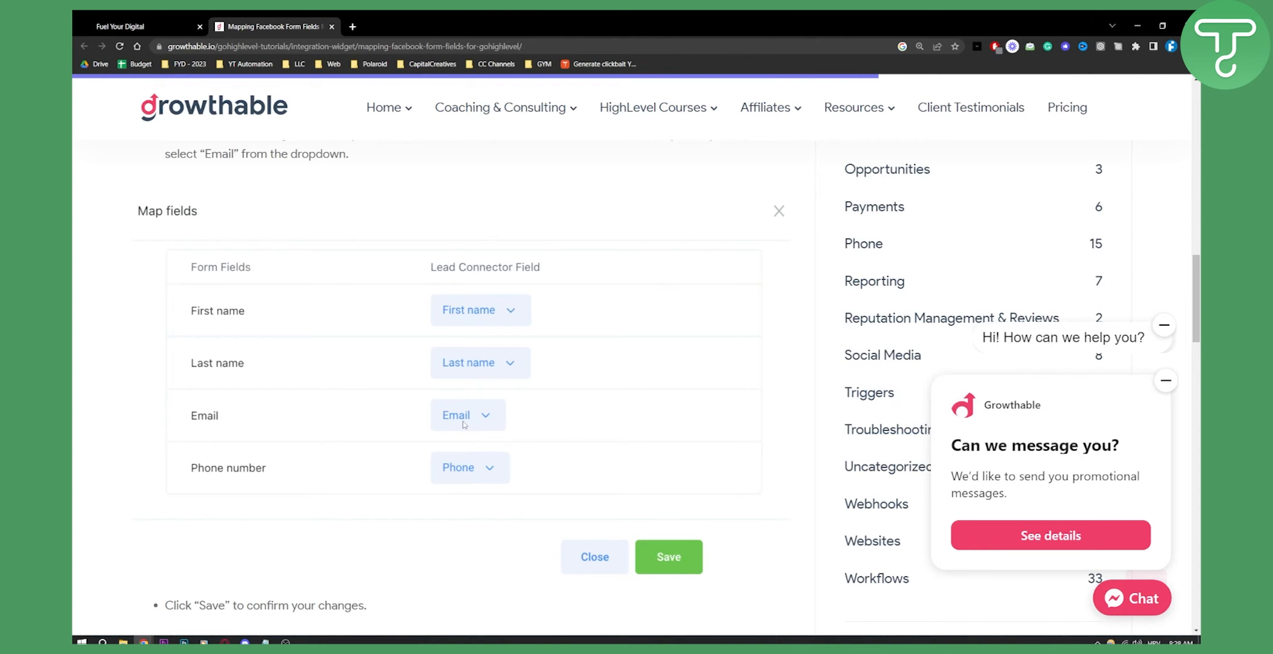
{"action": "mouse_move", "coordinate": [471, 316]}
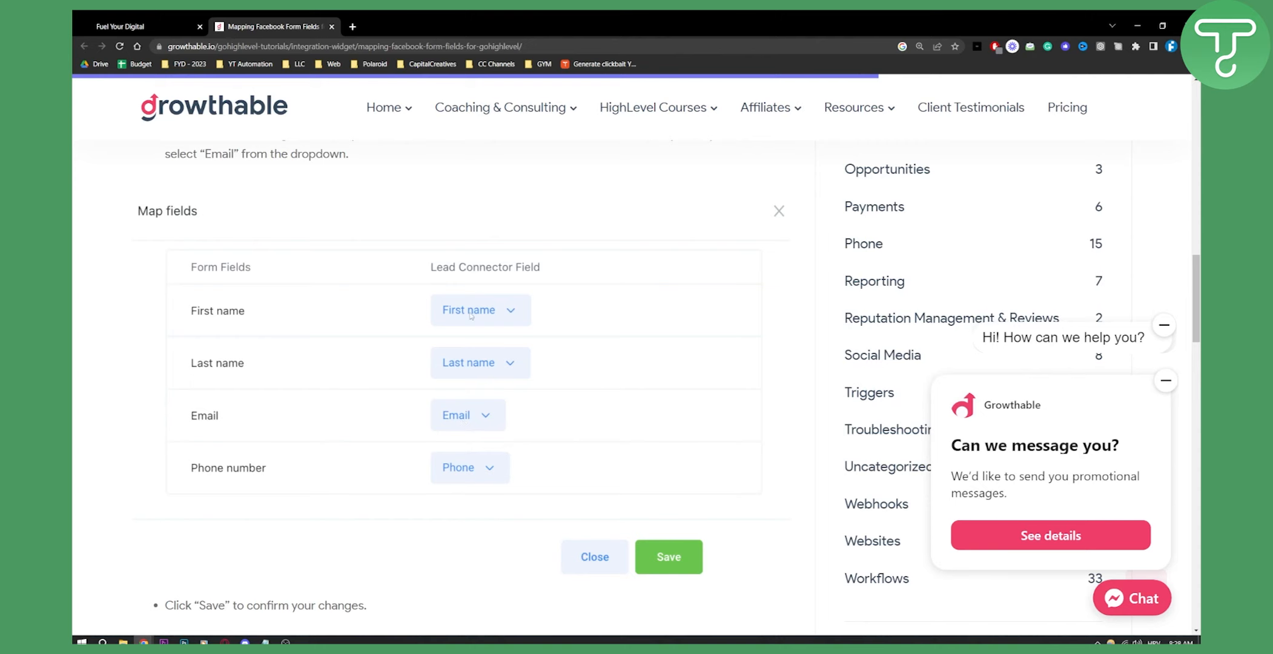
Return to GoHighLevel and view the sub-account's Custom Fields list.
{"action": "left_click", "coordinate": [138, 26]}
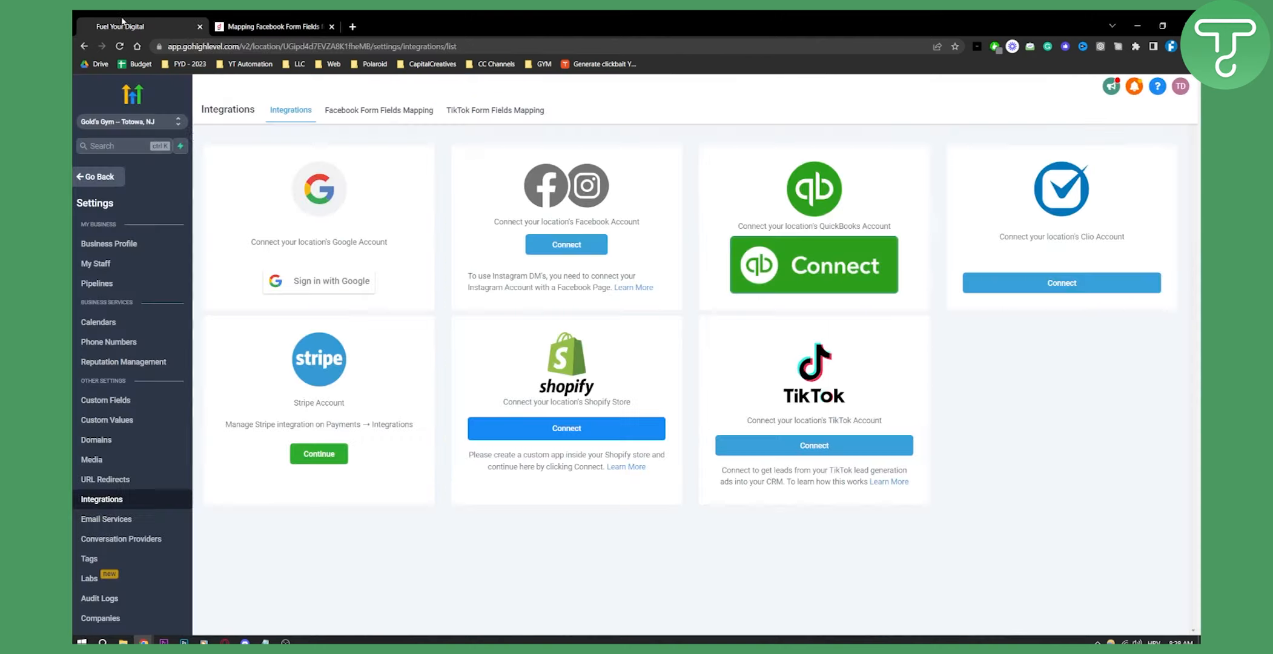
{"action": "mouse_move", "coordinate": [106, 400]}
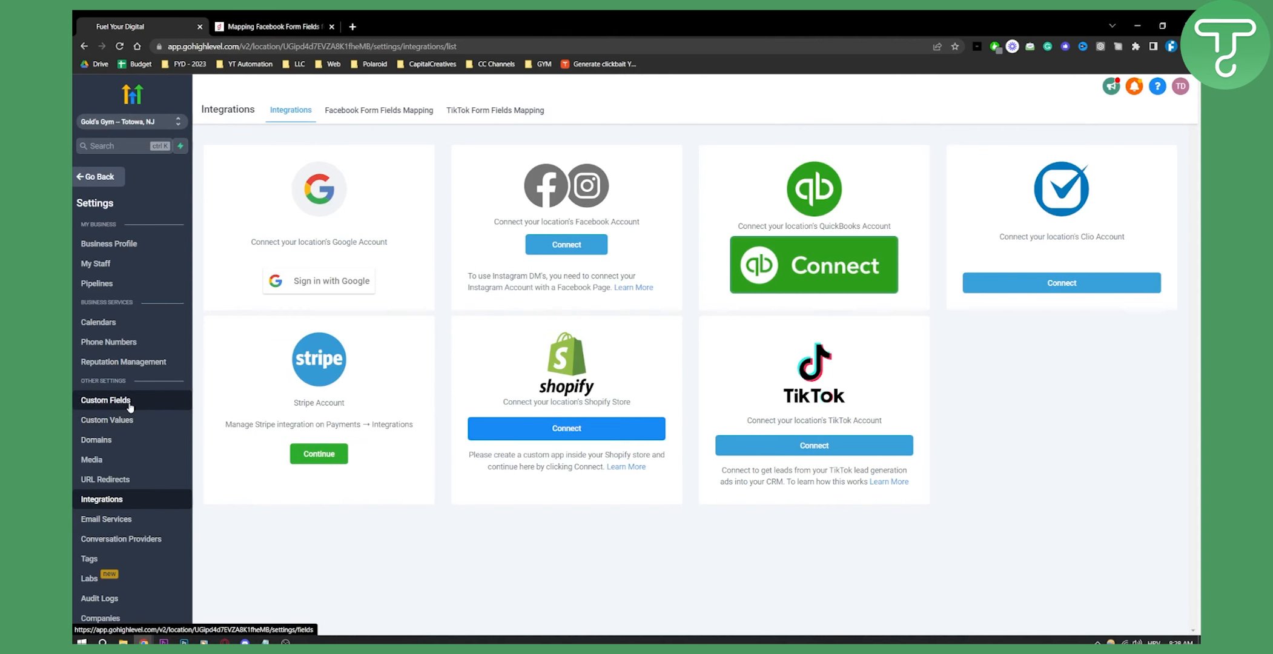
{"action": "left_click", "coordinate": [106, 399]}
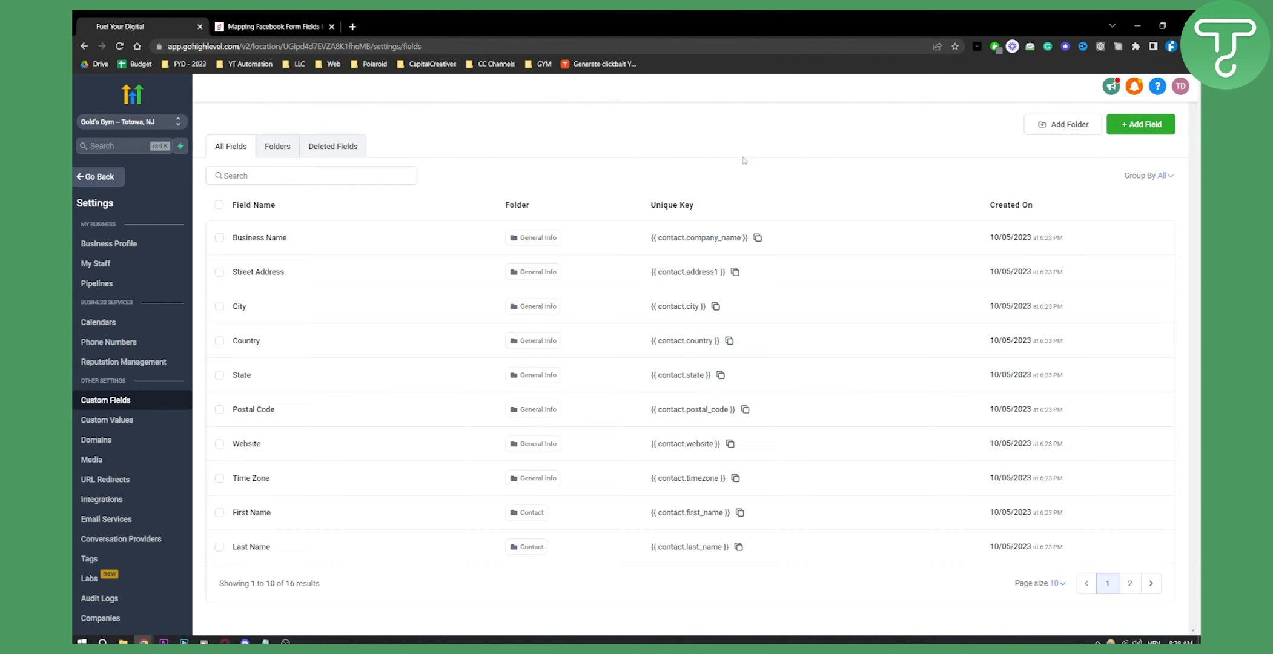
{"action": "mouse_move", "coordinate": [259, 238]}
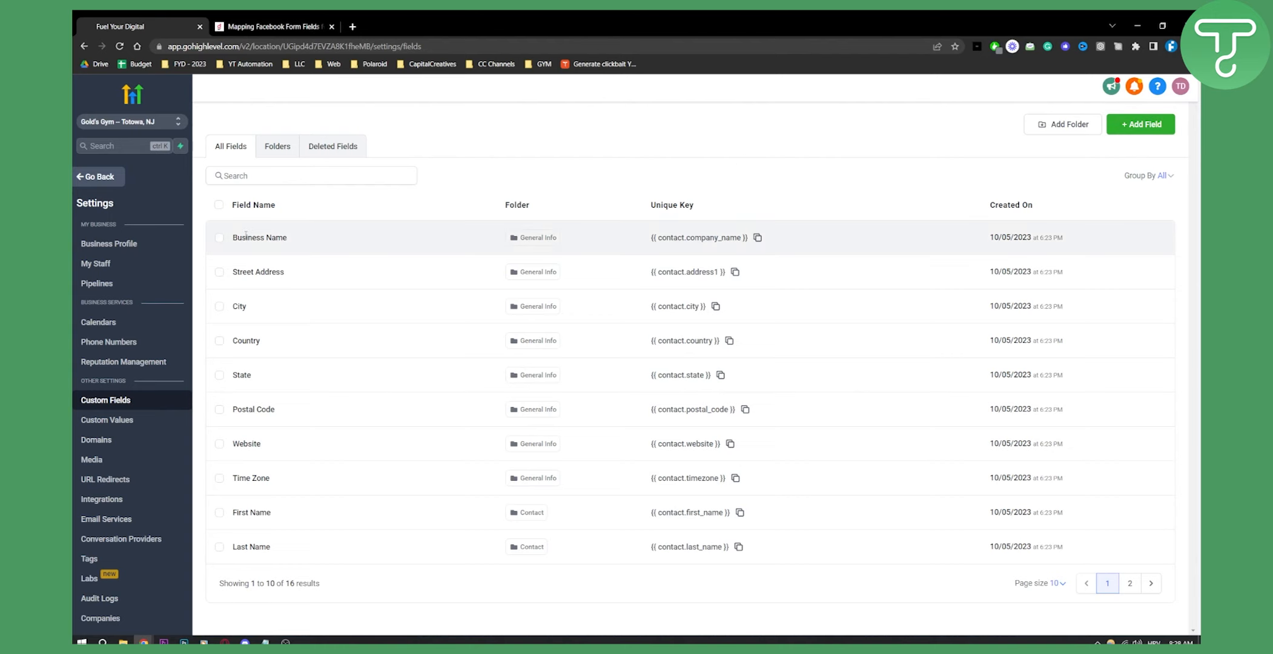
Review the tutorial's custom field note in the Growthable article.
{"action": "left_click", "coordinate": [273, 25]}
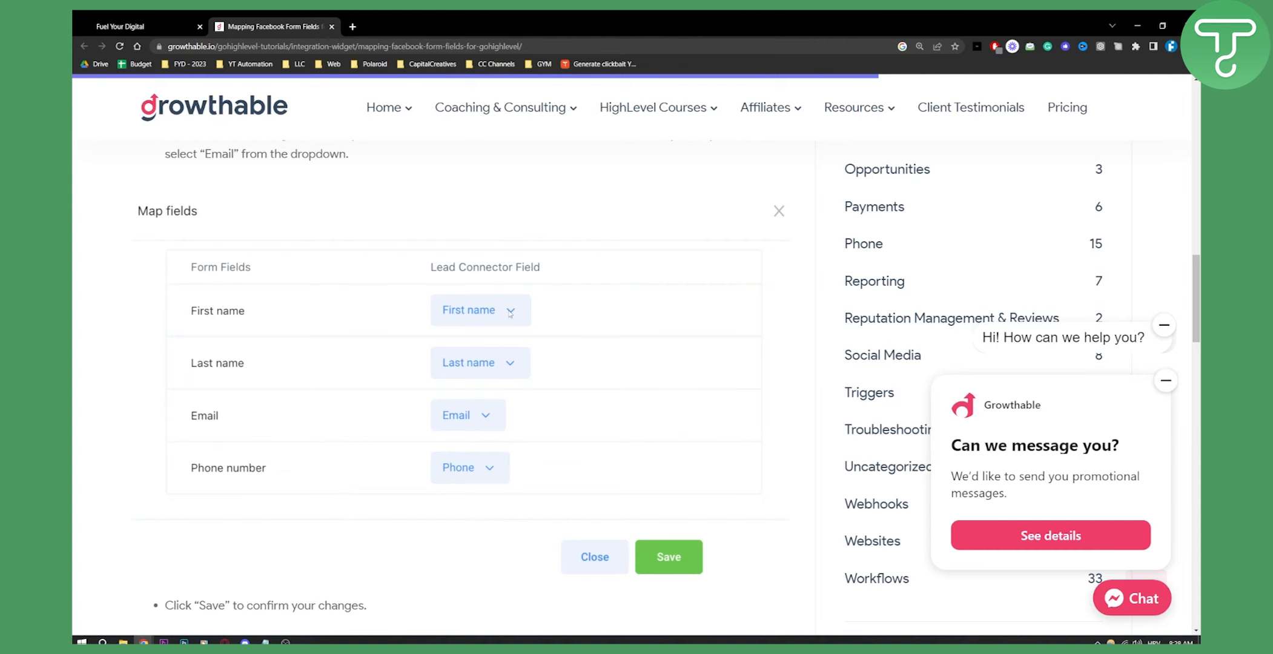
{"action": "scroll", "scroll_direction": "down", "scroll_amount": 3}
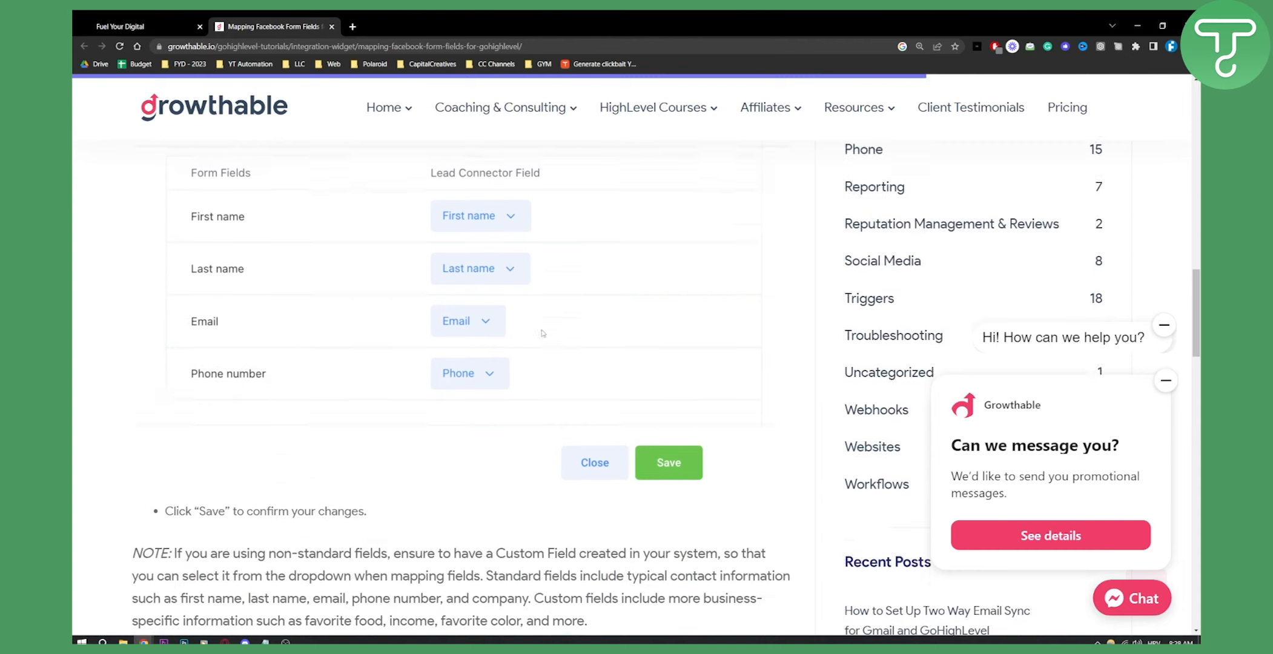
{"action": "scroll", "scroll_direction": "down", "scroll_amount": 3}
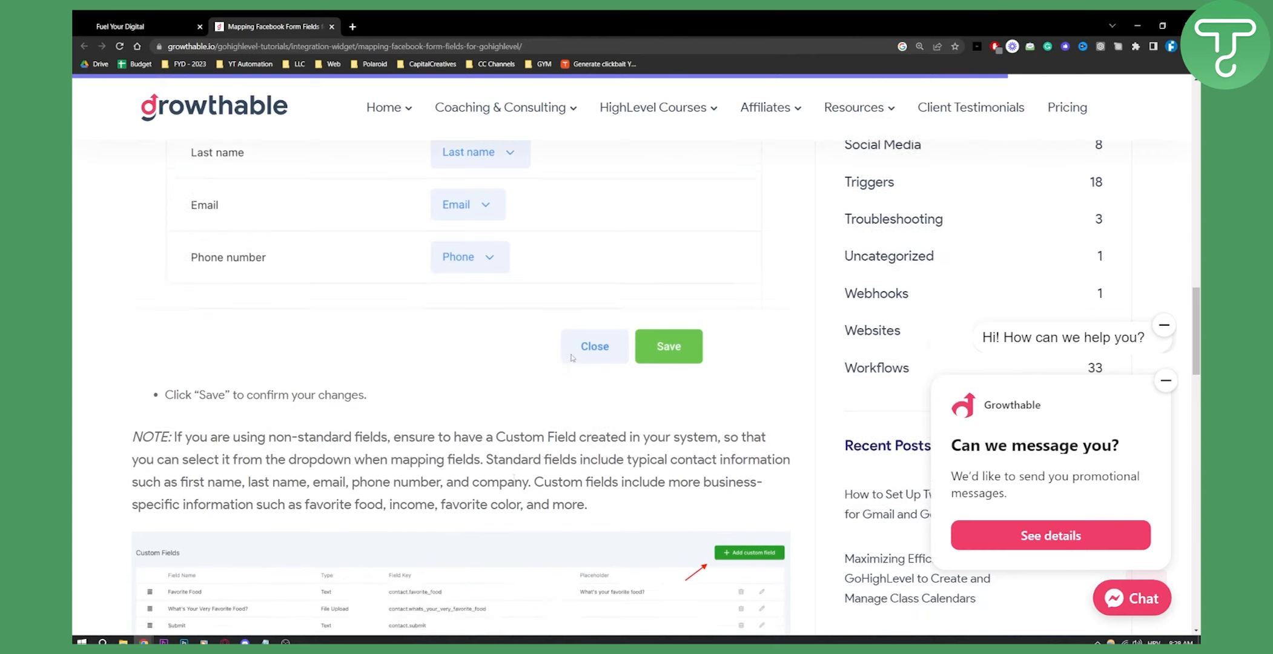
{"action": "scroll", "scroll_direction": "down", "scroll_amount": 3}
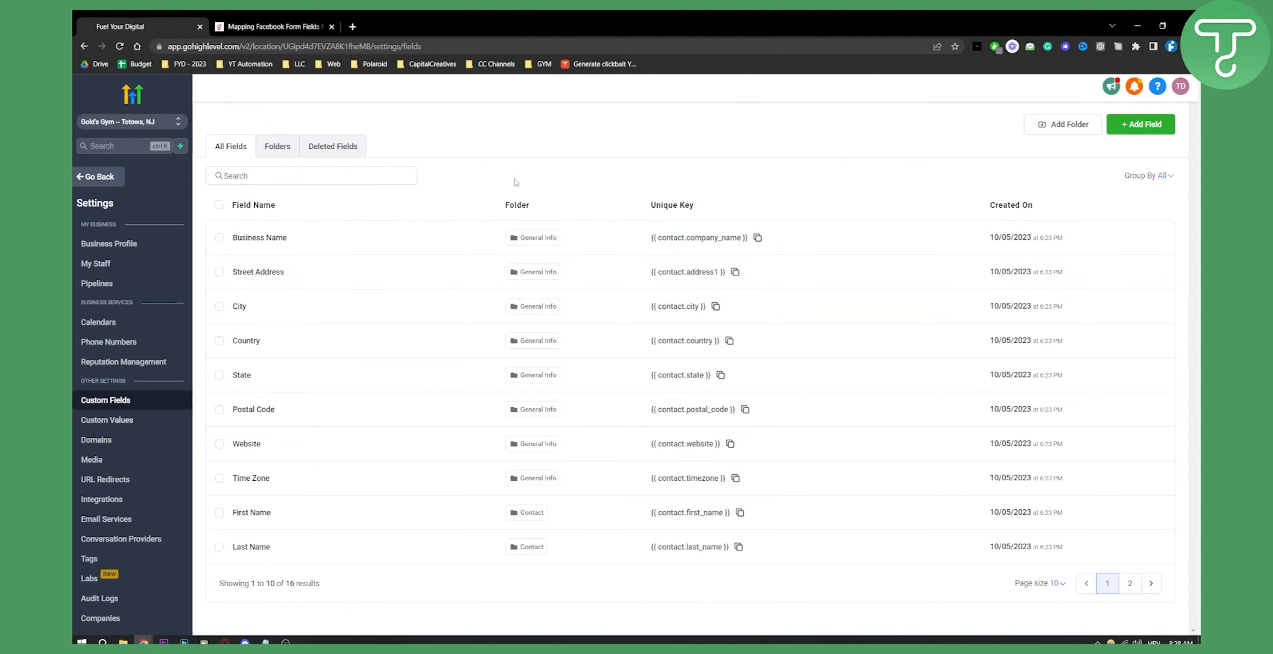
{"action": "left_click", "coordinate": [274, 25]}
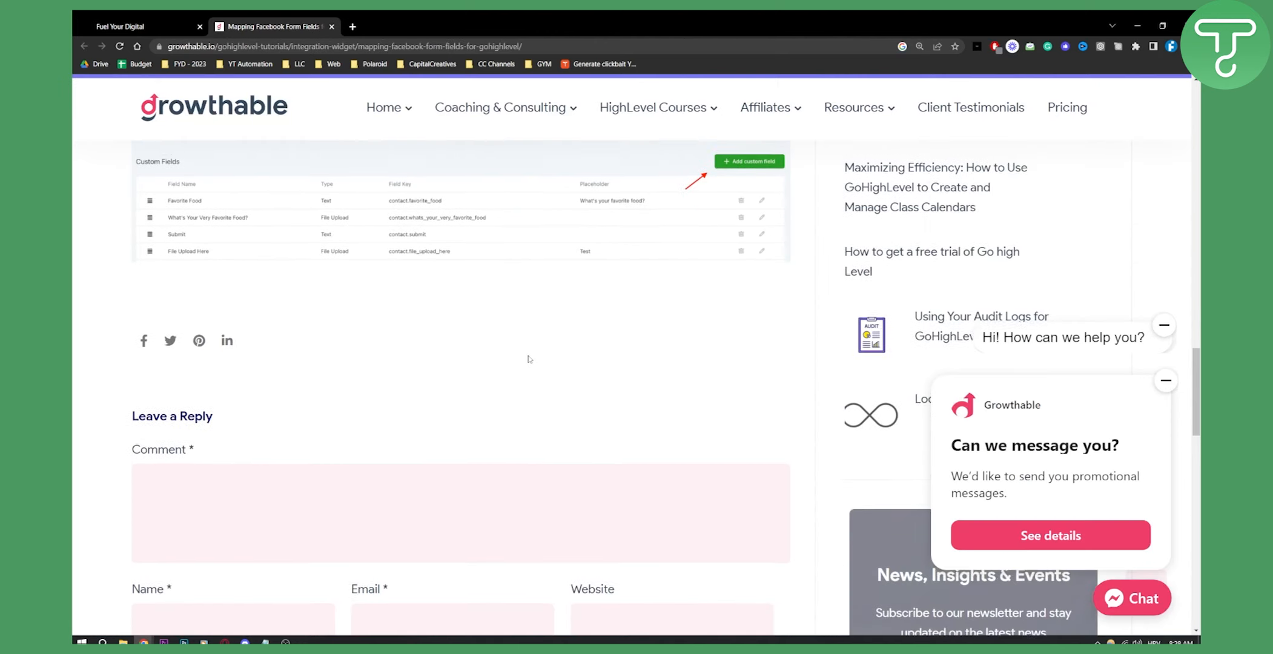
{"action": "scroll", "scroll_direction": "down", "scroll_amount": 3}
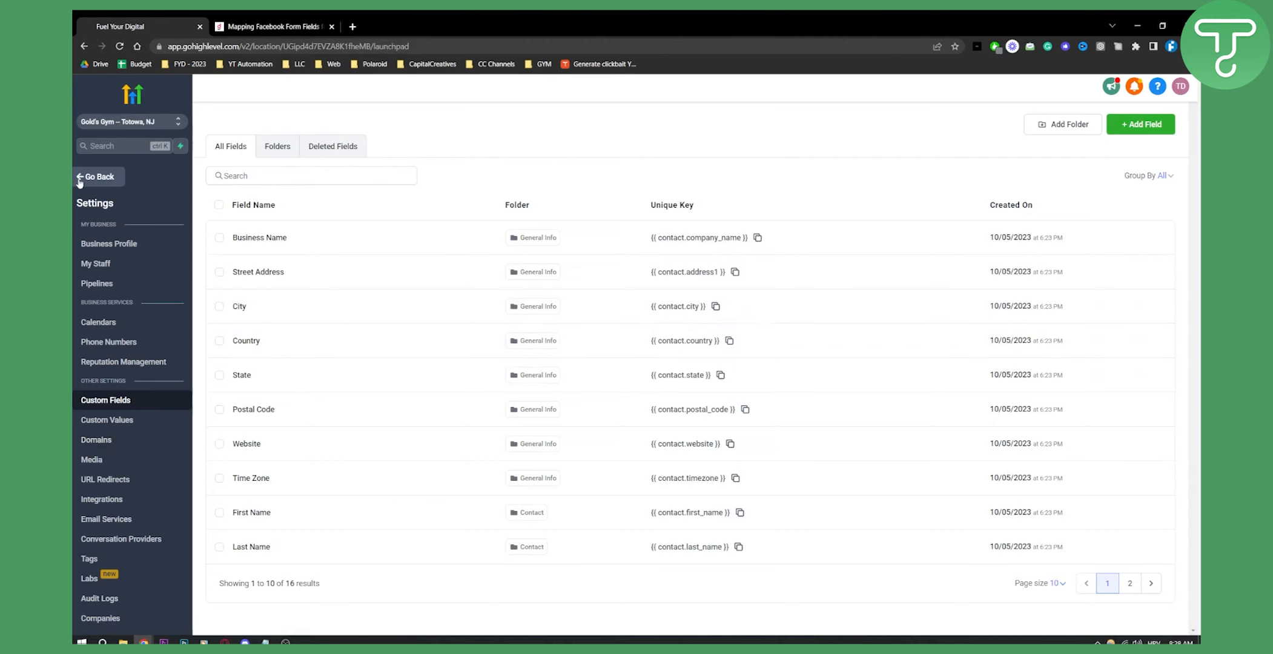
Leave settings and go to Automation > Workflows list.
{"action": "left_click", "coordinate": [98, 176]}
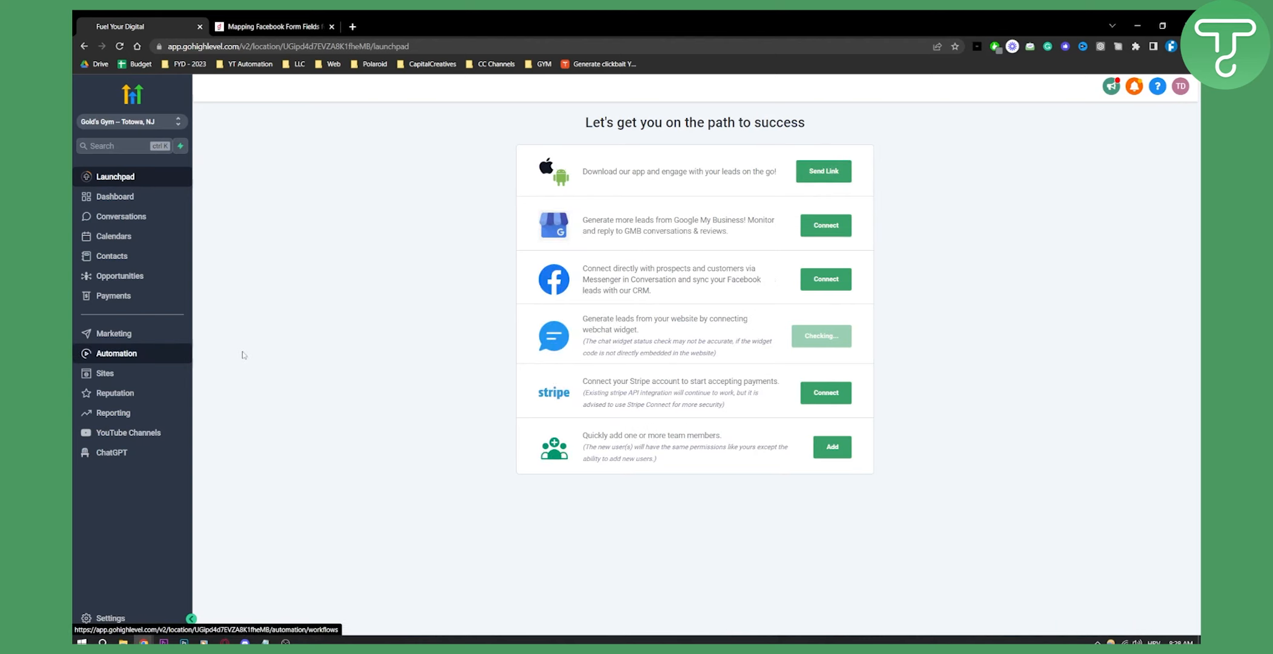
{"action": "left_click", "coordinate": [116, 352]}
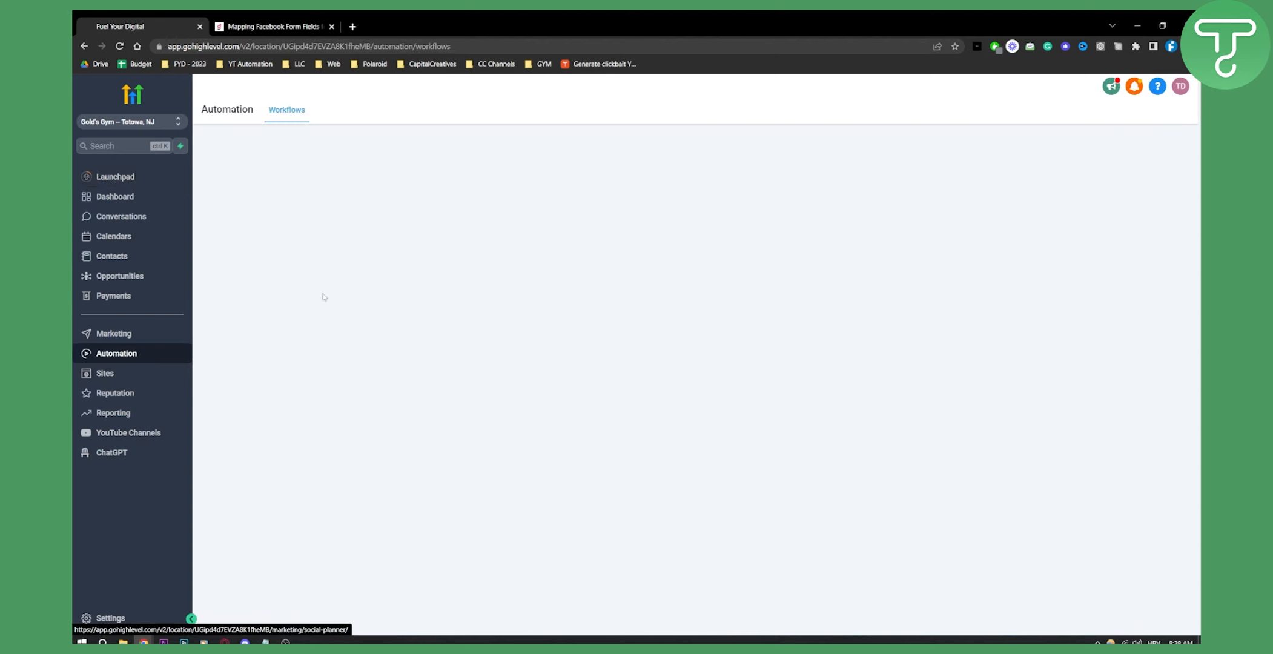
{"action": "left_click", "coordinate": [287, 109]}
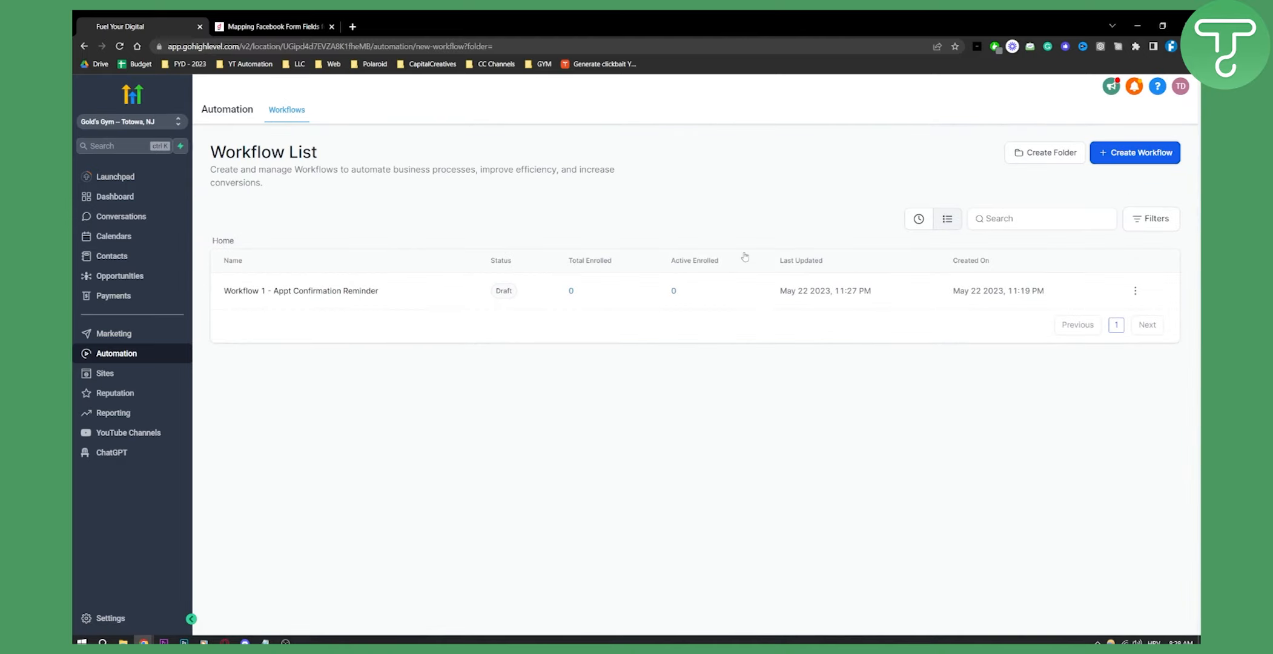
Create a new workflow, choosing Start from scratch.
{"action": "left_click", "coordinate": [1134, 153]}
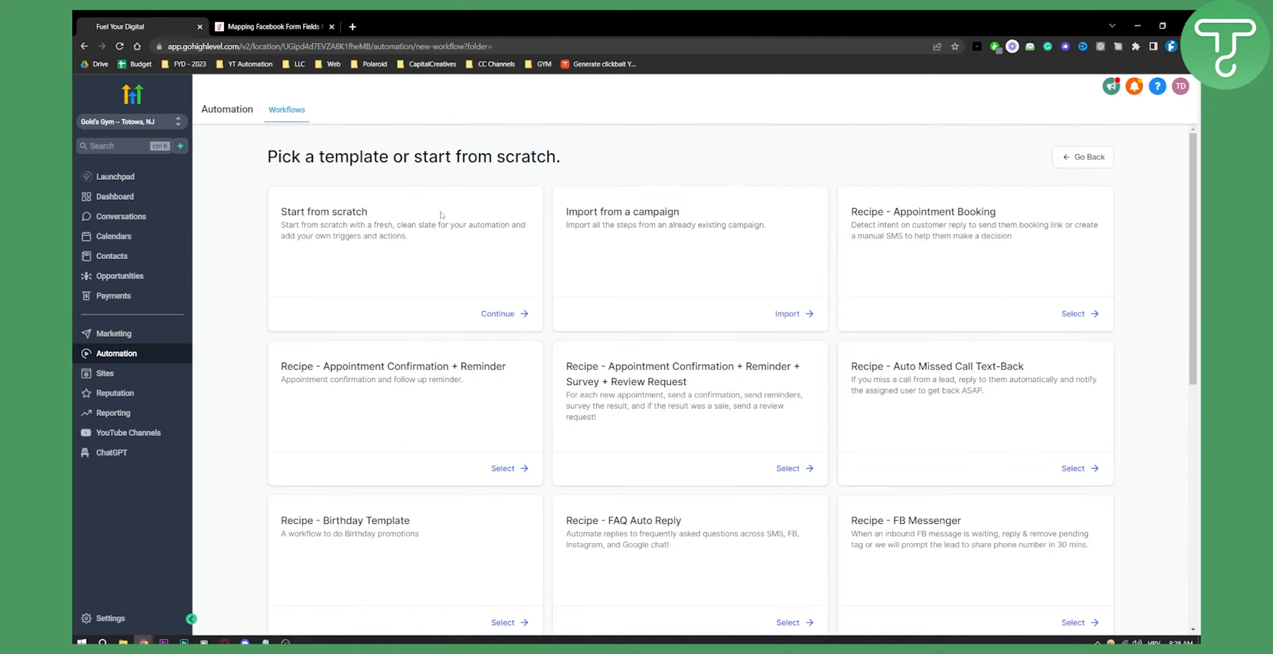
{"action": "left_click", "coordinate": [498, 314]}
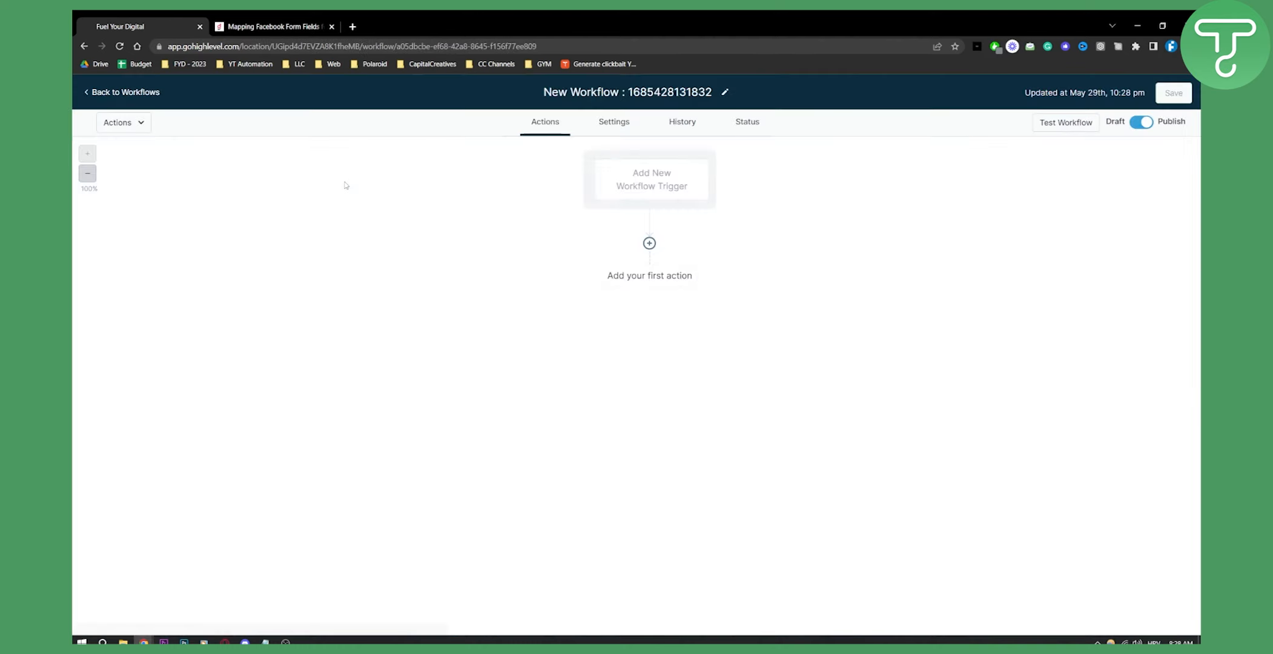
{"action": "left_click", "coordinate": [1142, 121]}
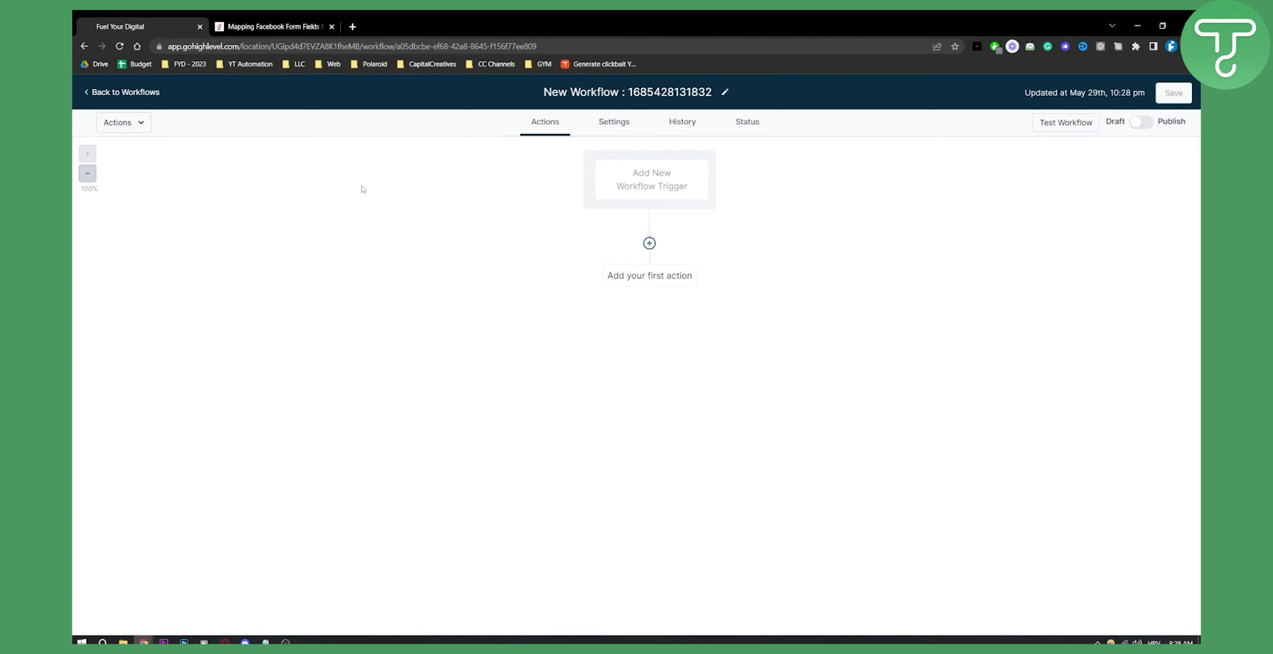
{"action": "mouse_move", "coordinate": [599, 228]}
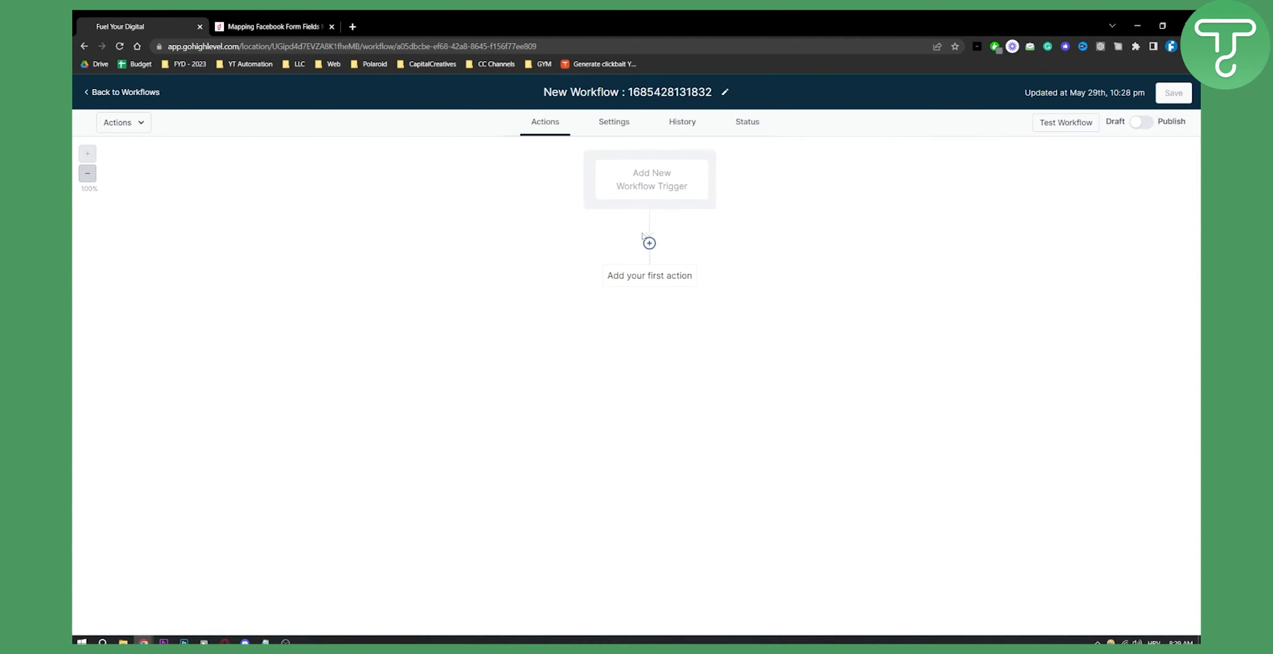
Add the Facebook Lead Form Submitted trigger, found by searching 'facebook'.
{"action": "left_click", "coordinate": [651, 179]}
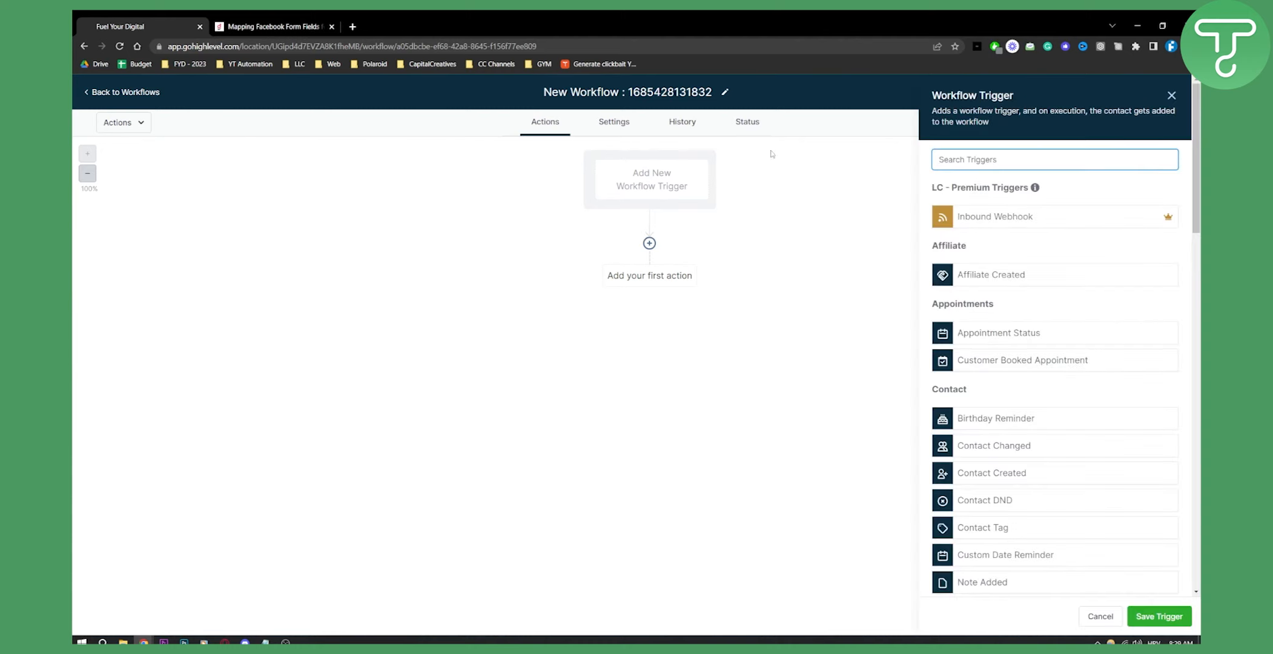
{"action": "left_click", "coordinate": [1054, 159]}
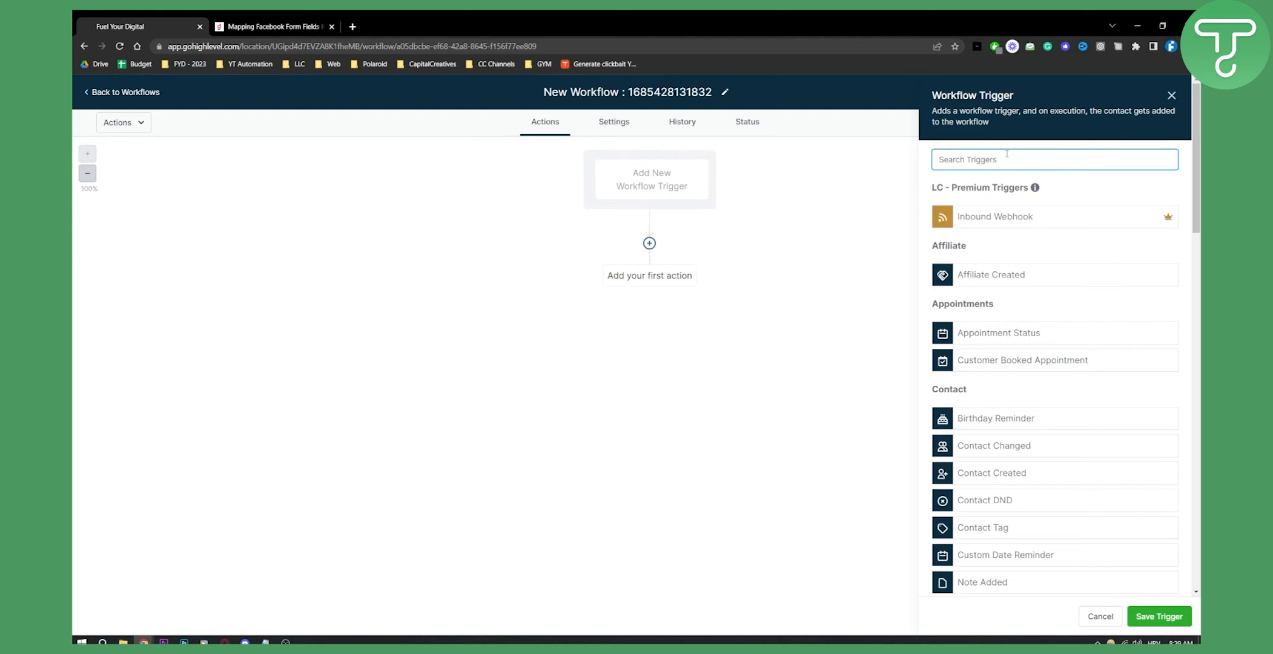
{"action": "type", "text": "facebook"}
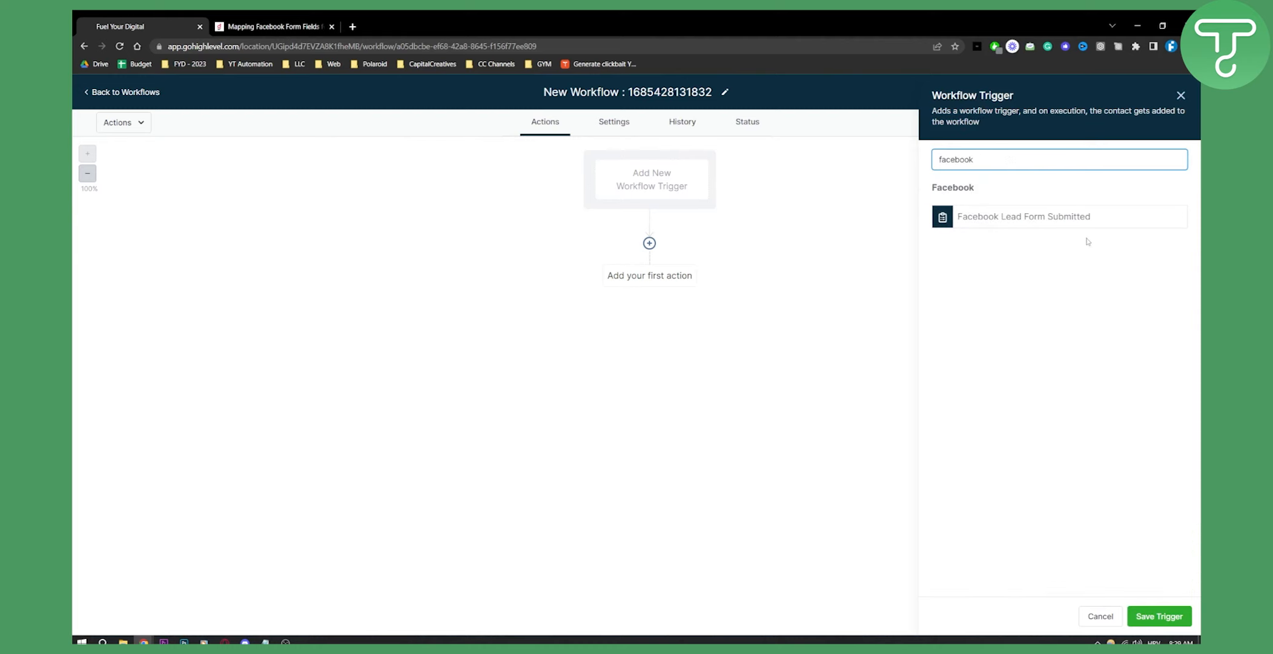
{"action": "left_click", "coordinate": [1024, 216]}
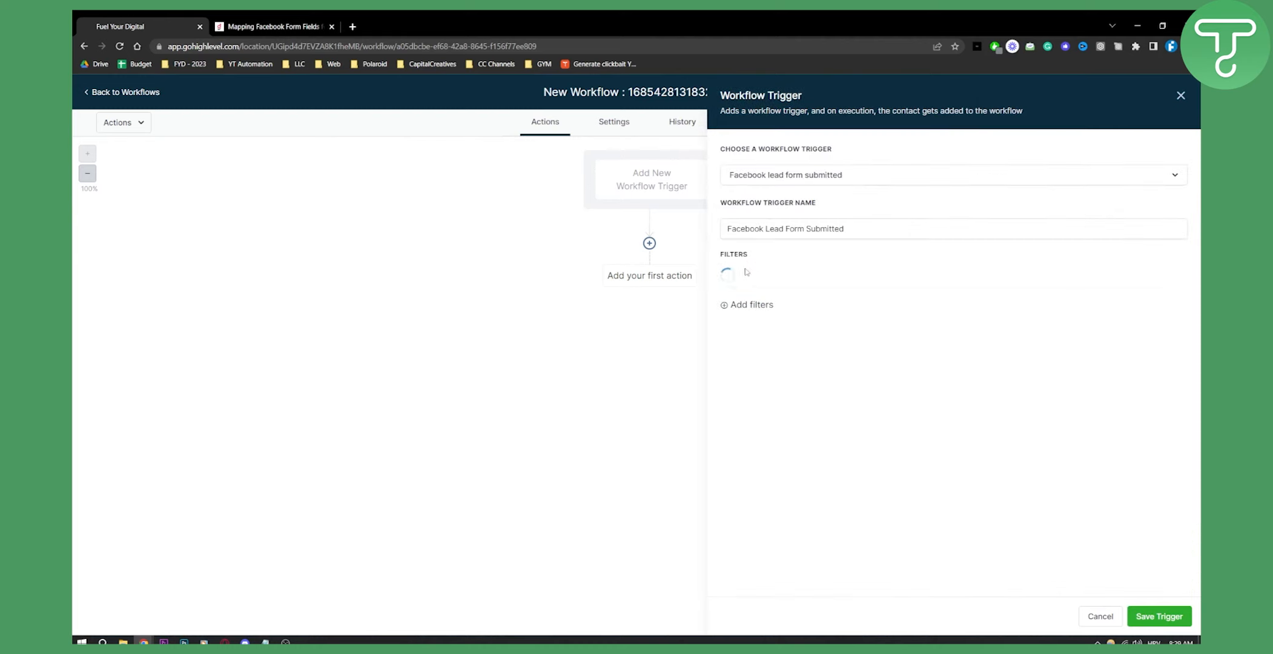
Try the In Form filter, remove it, and save the trigger with no filters.
{"action": "left_click", "coordinate": [750, 304]}
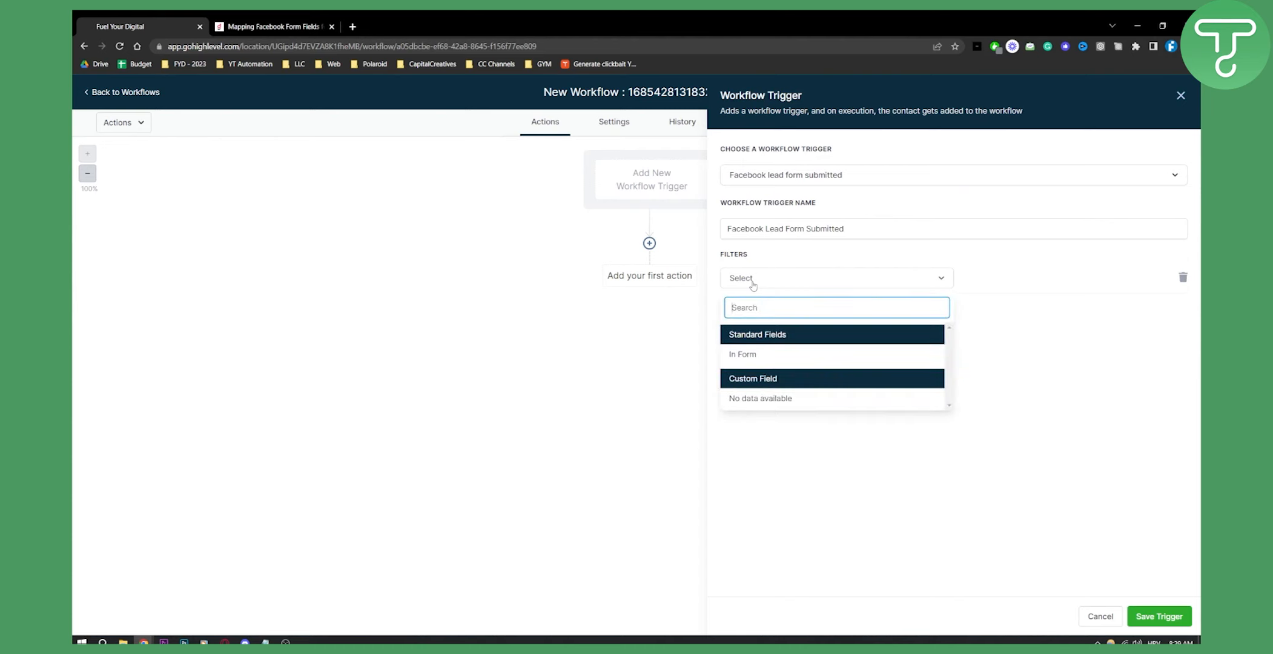
{"action": "left_click", "coordinate": [743, 353]}
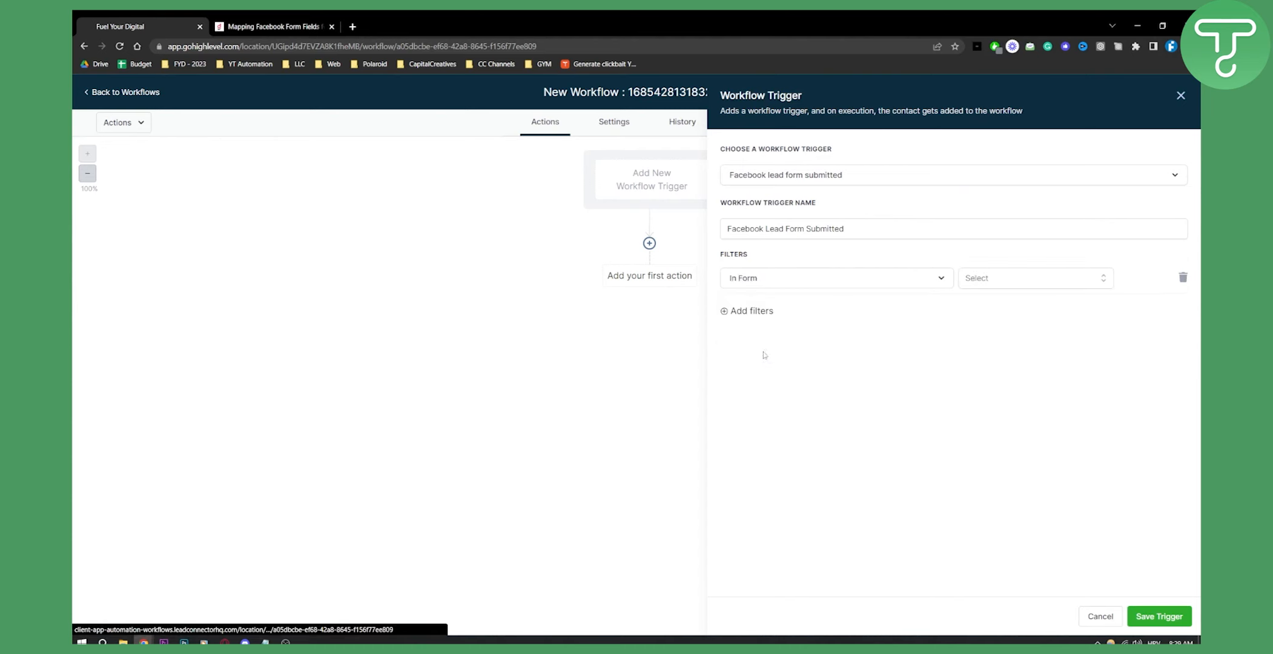
{"action": "left_click", "coordinate": [1031, 278]}
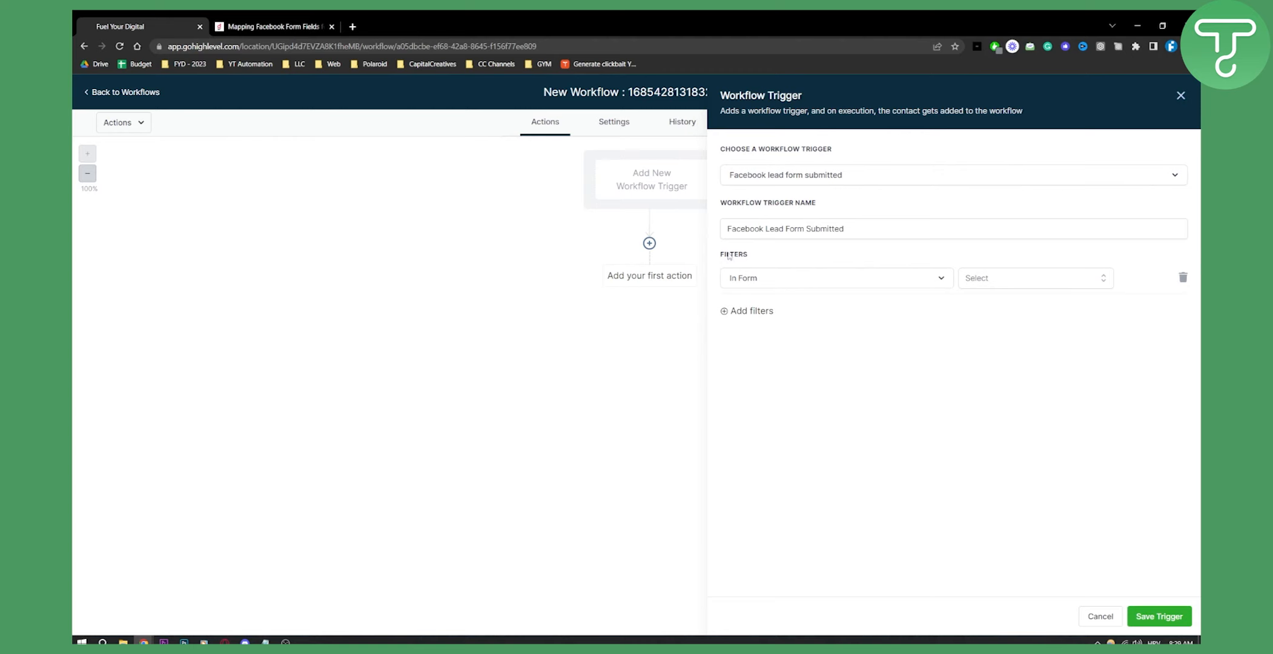
{"action": "mouse_move", "coordinate": [749, 352]}
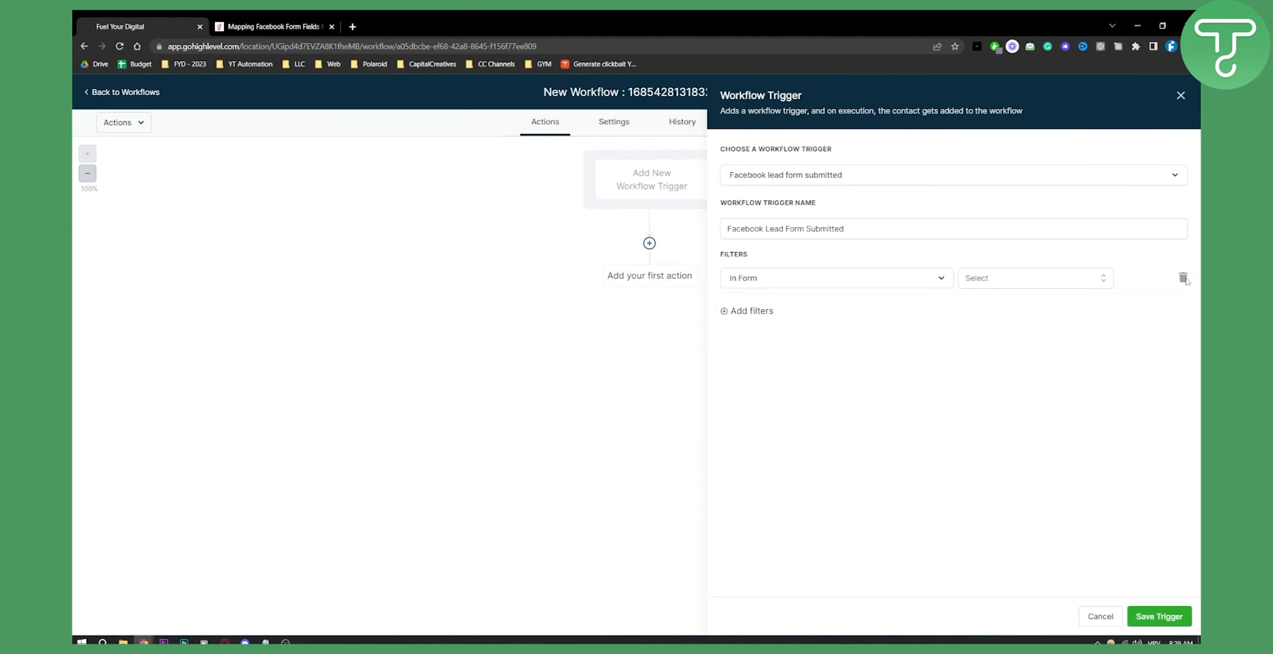
{"action": "left_click", "coordinate": [1183, 277]}
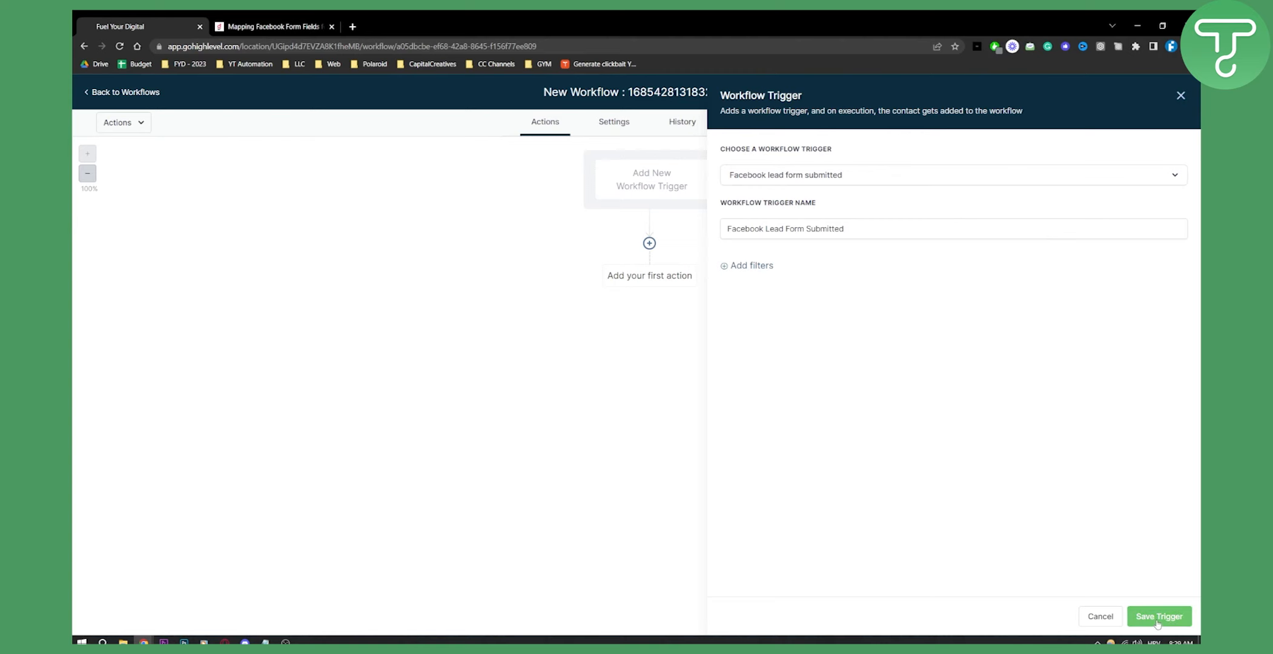
{"action": "left_click", "coordinate": [1158, 616]}
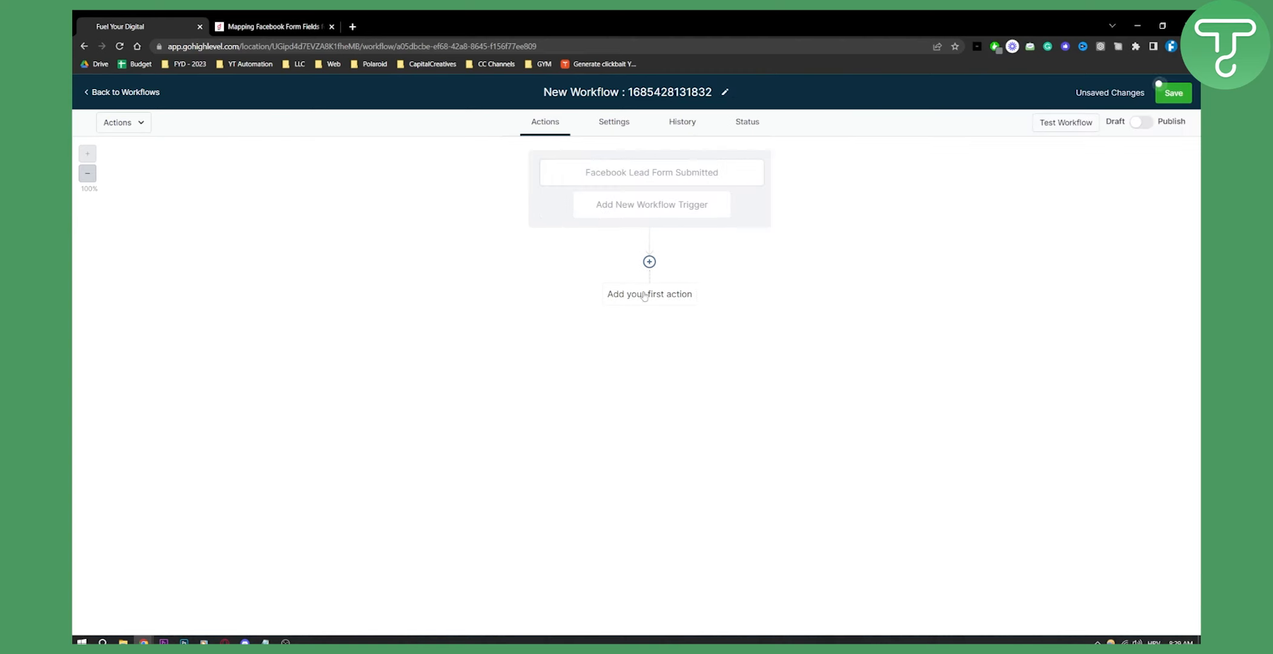
{"action": "left_click", "coordinate": [649, 262]}
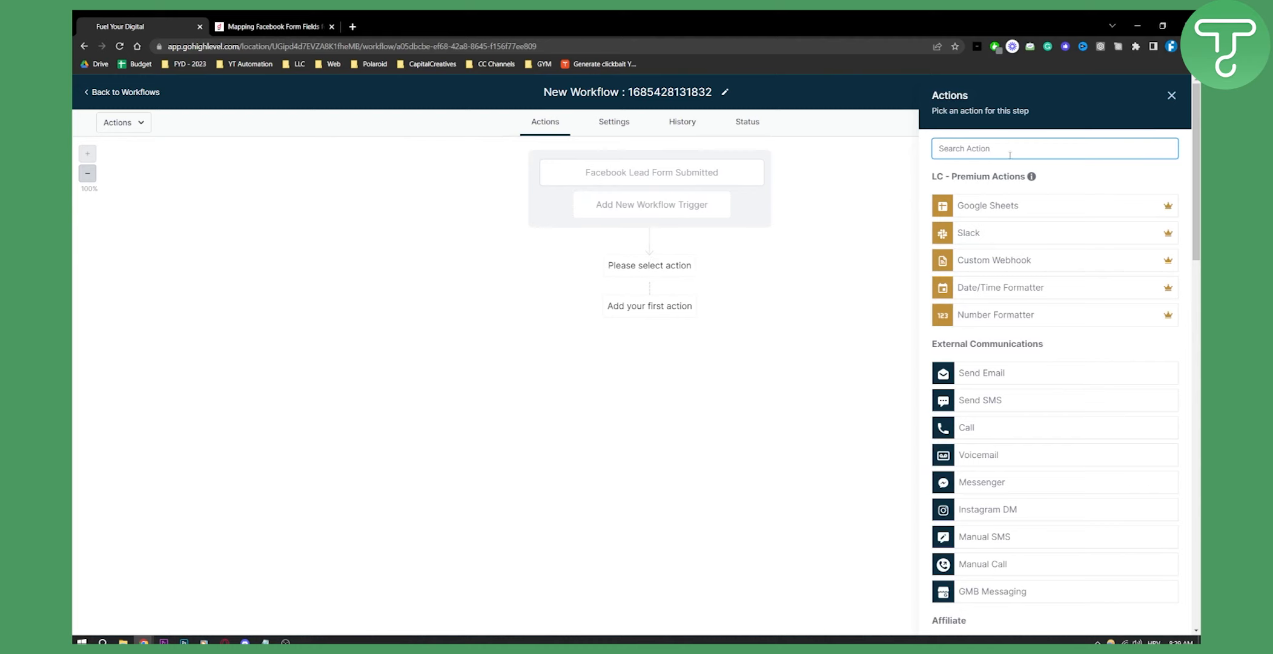
{"action": "type", "text": "send"}
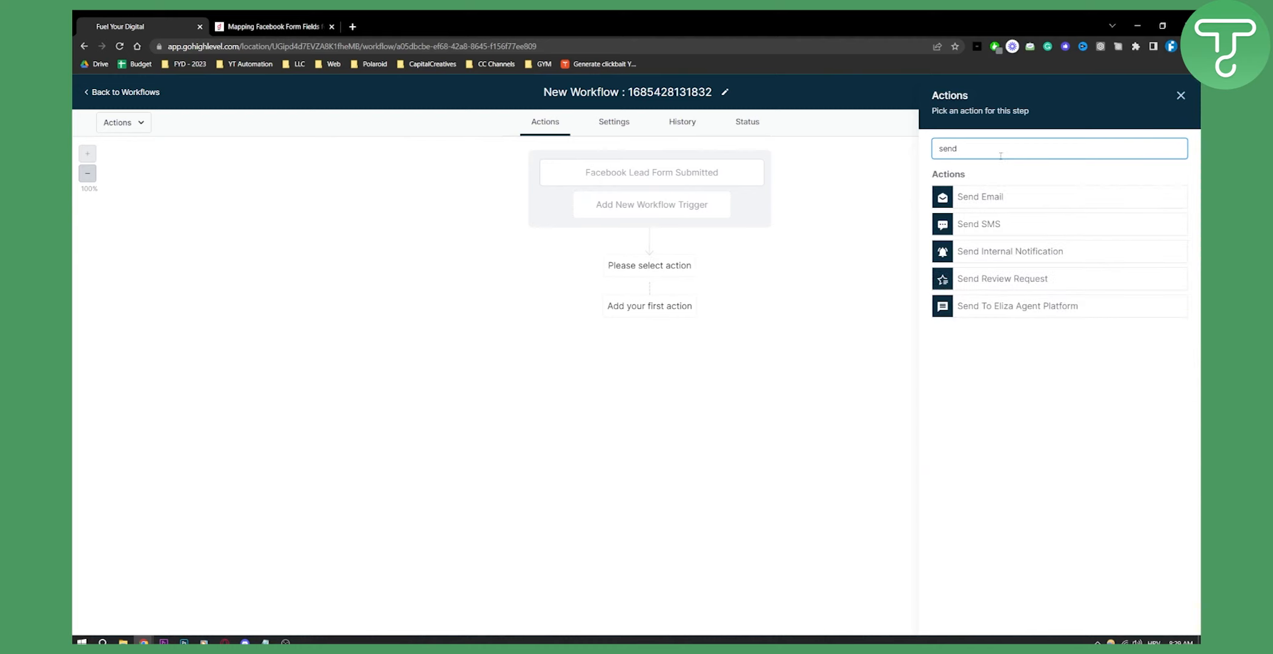
{"action": "left_click", "coordinate": [980, 197]}
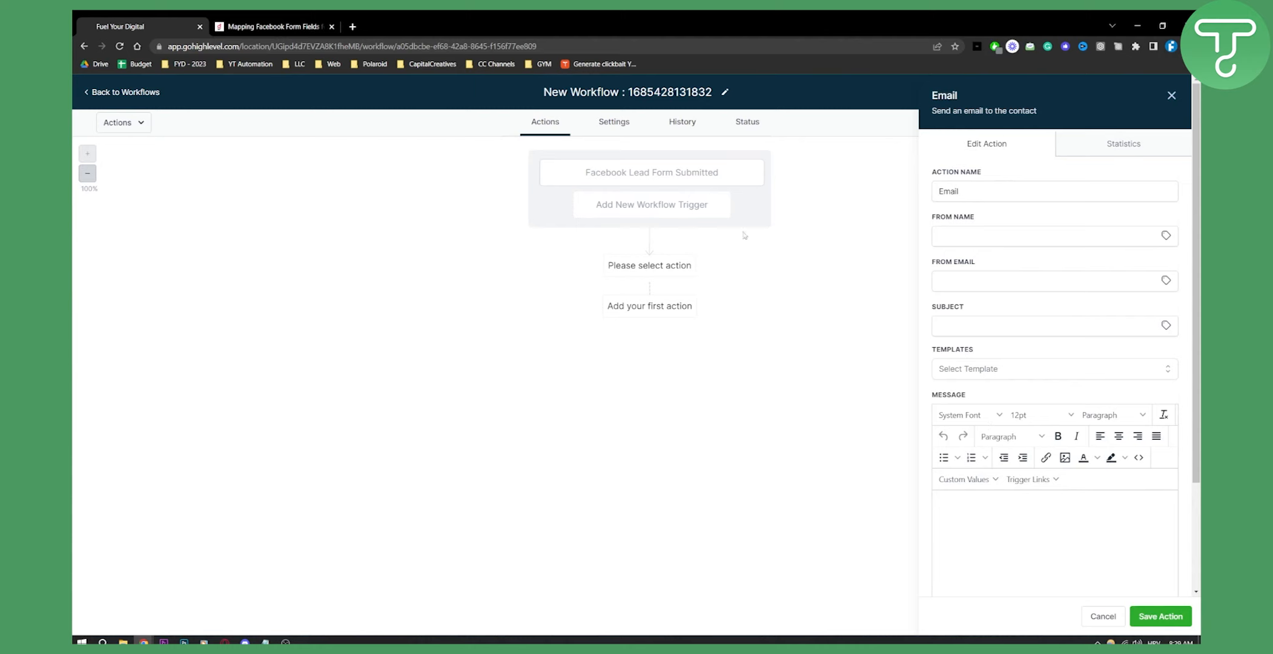
{"action": "mouse_move", "coordinate": [521, 281]}
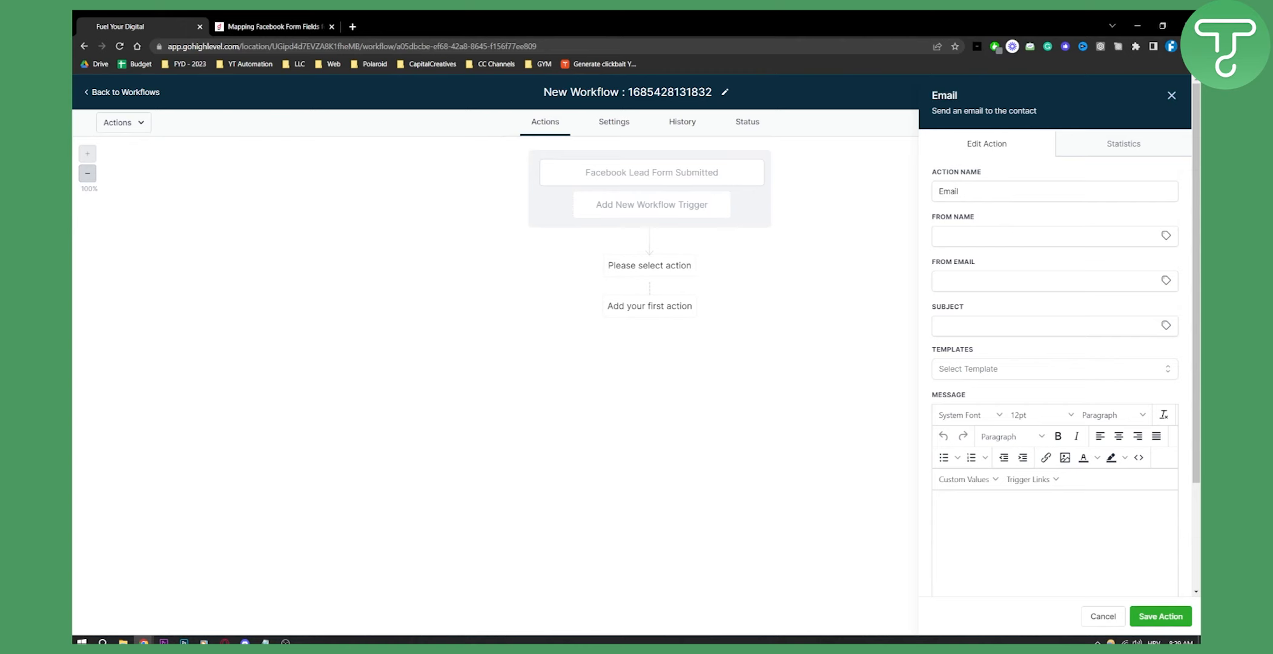
{"action": "mouse_move", "coordinate": [1062, 619]}
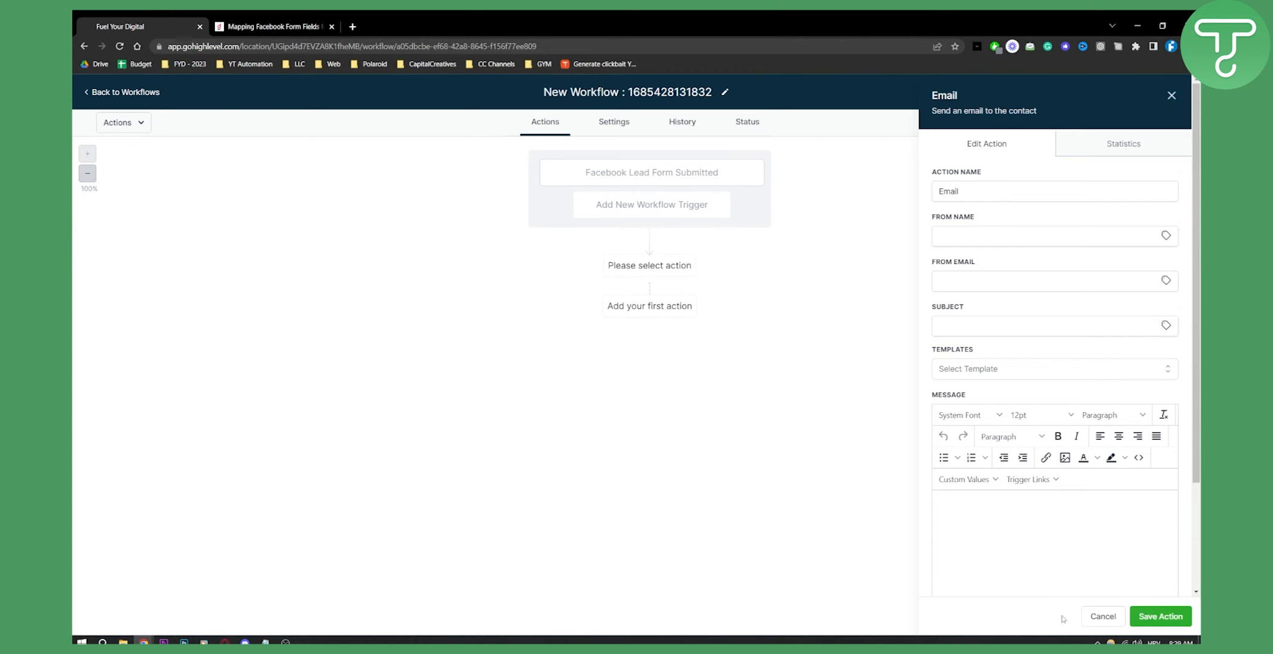
{"action": "scroll", "scroll_direction": "down", "scroll_amount": 3}
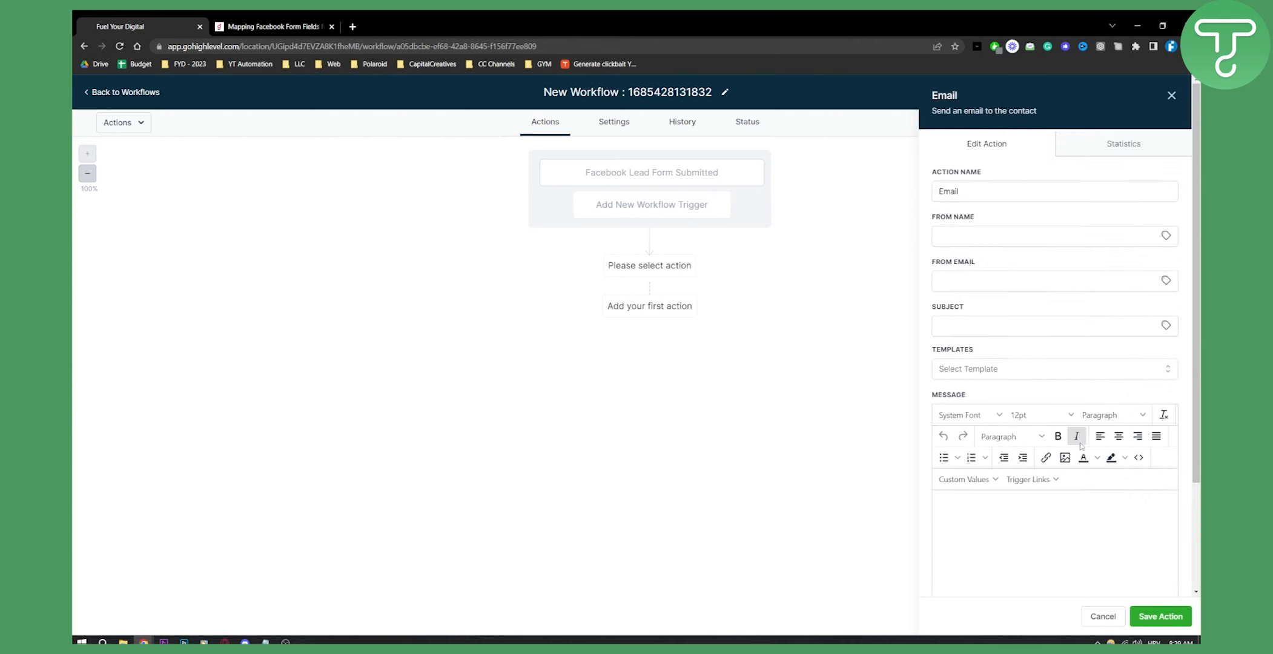
{"action": "mouse_move", "coordinate": [1080, 445]}
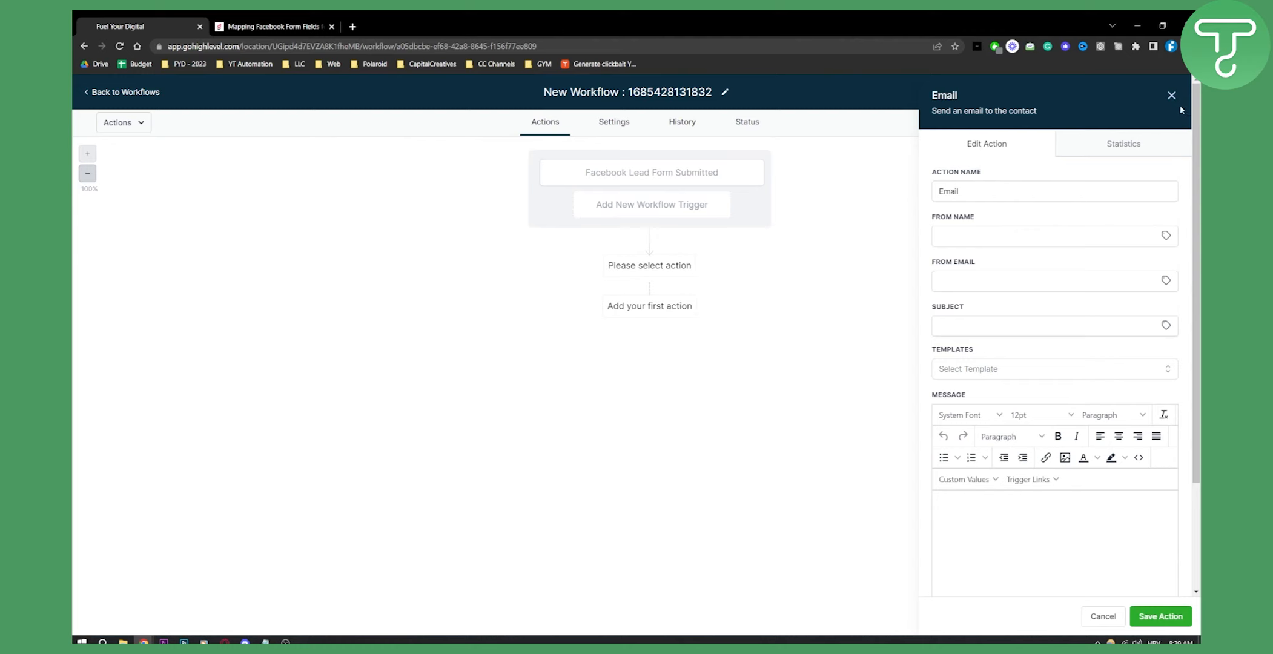
{"action": "left_click", "coordinate": [1171, 95]}
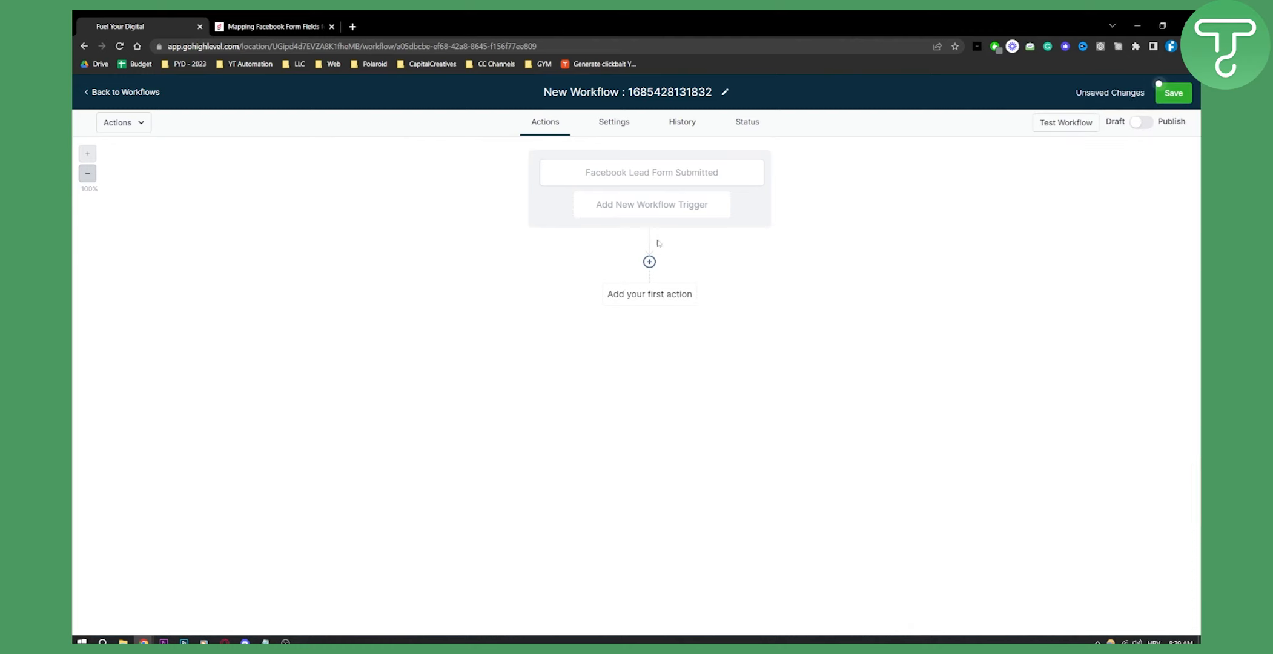
{"action": "mouse_move", "coordinate": [649, 262]}
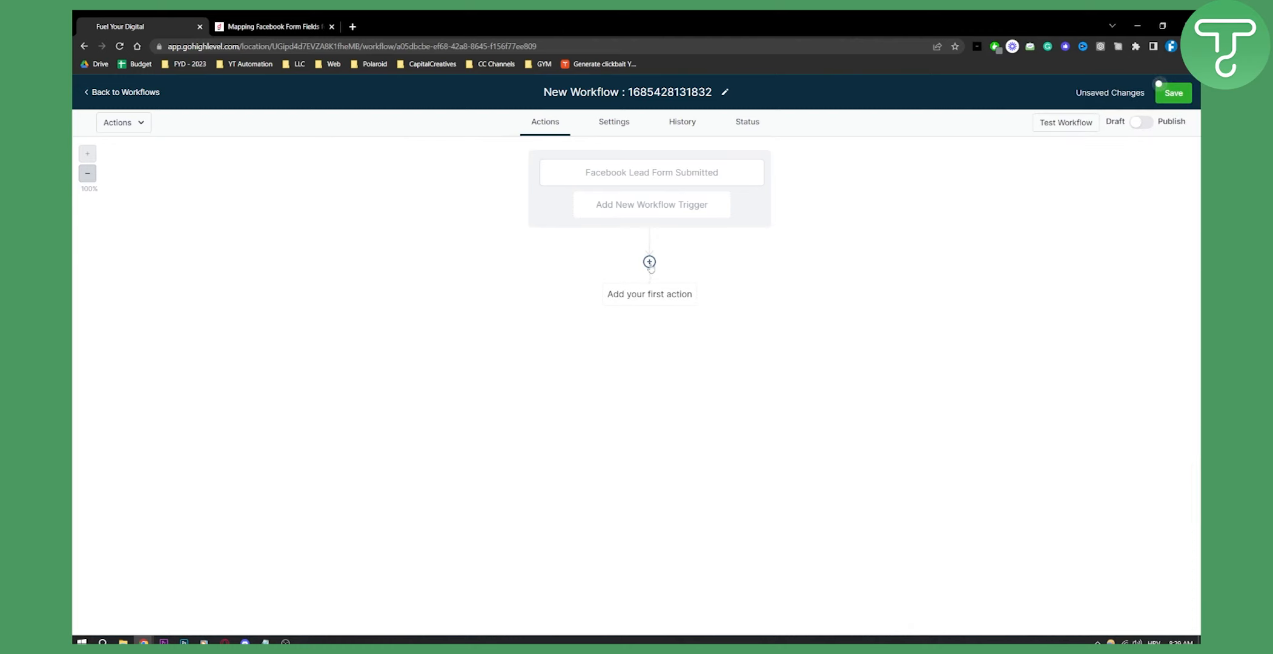
{"action": "type", "text": "crea"}
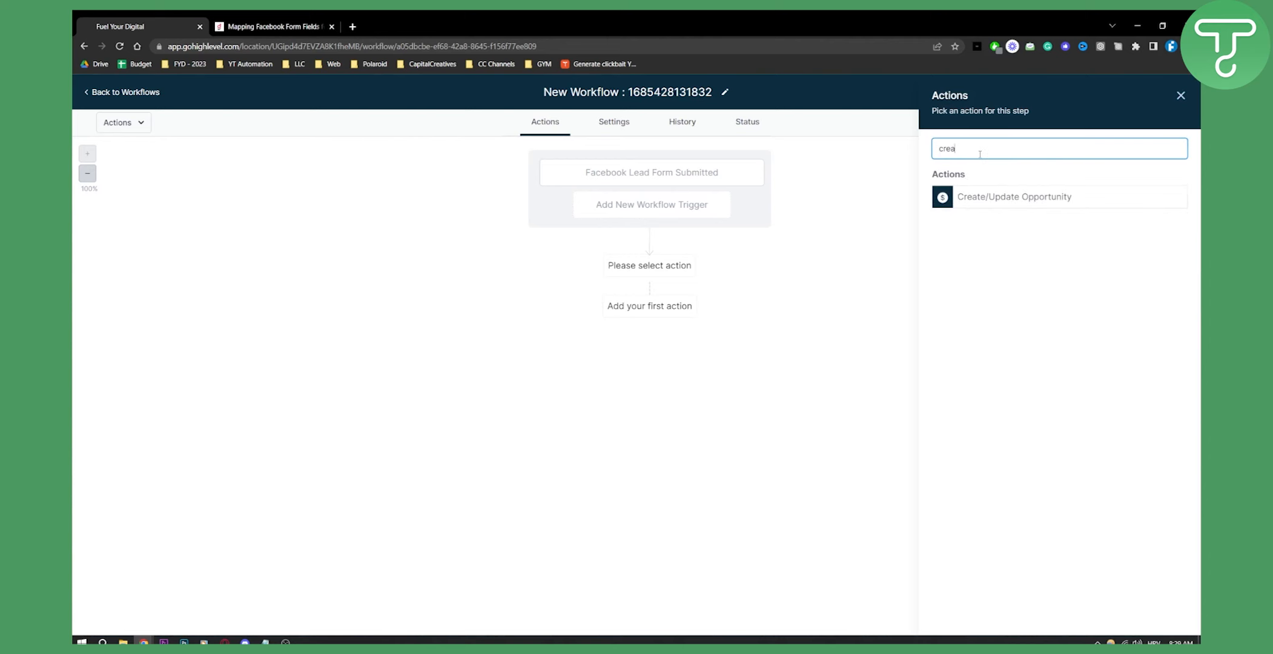
{"action": "left_click", "coordinate": [1014, 197]}
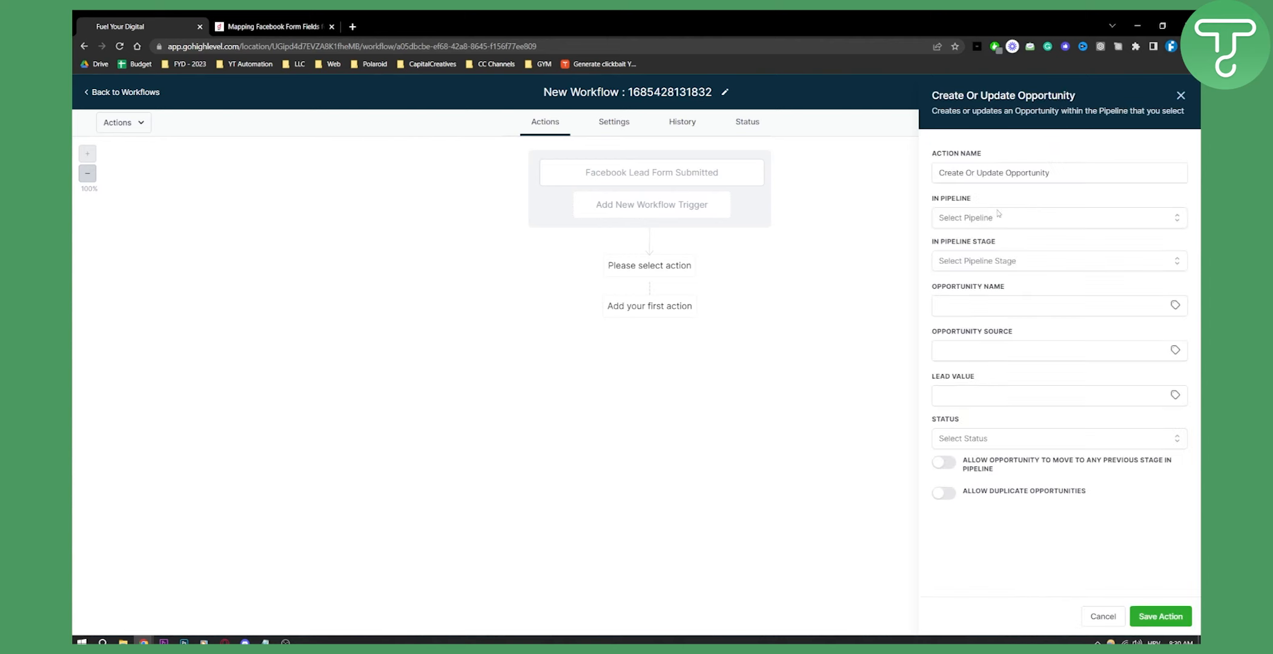
{"action": "left_click", "coordinate": [1055, 218]}
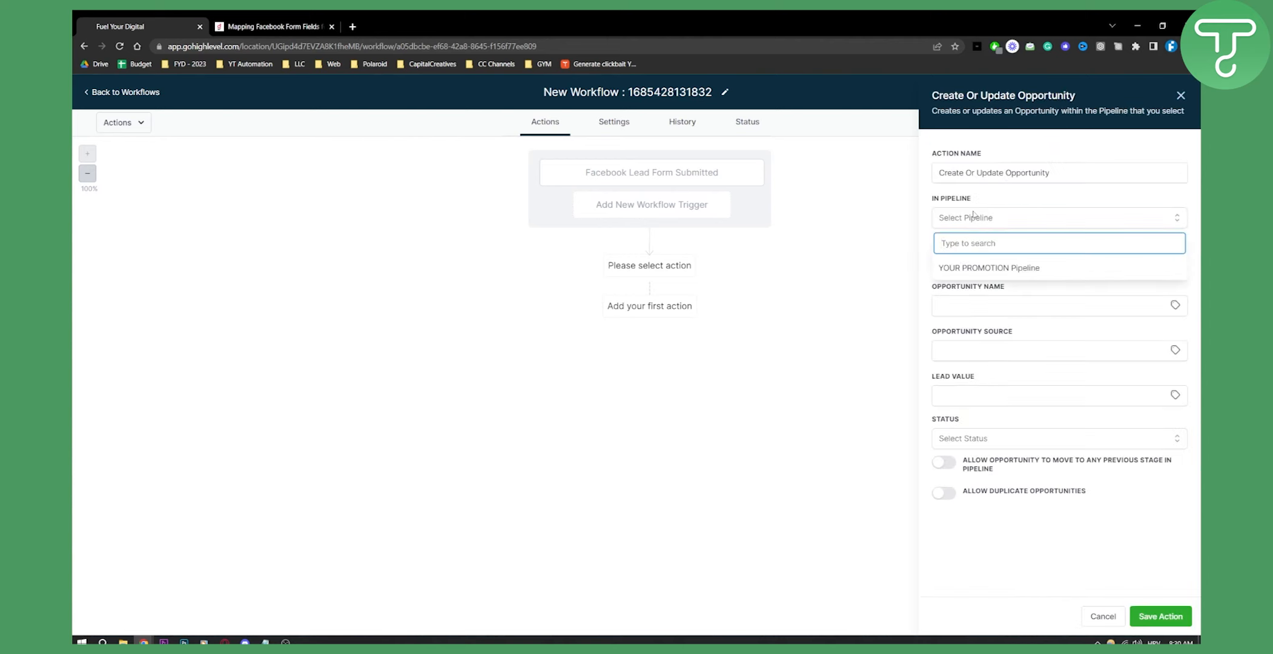
{"action": "left_click", "coordinate": [988, 266]}
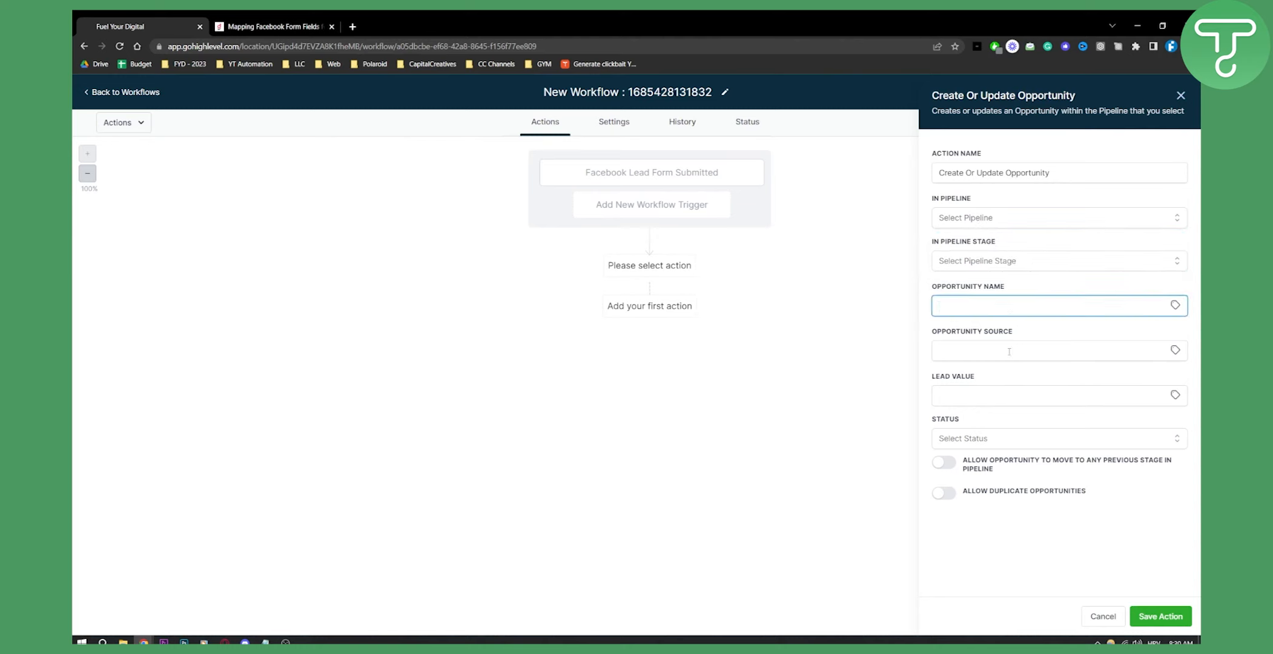
{"action": "left_click", "coordinate": [1055, 395]}
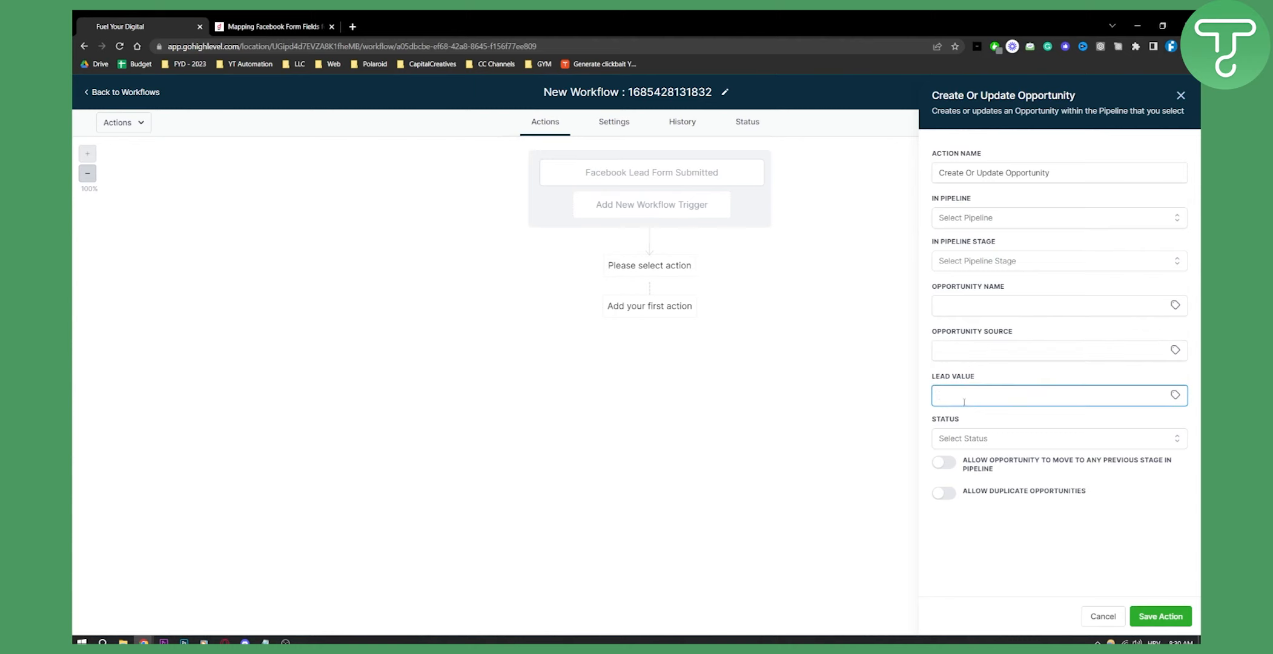
{"action": "left_click", "coordinate": [1059, 305]}
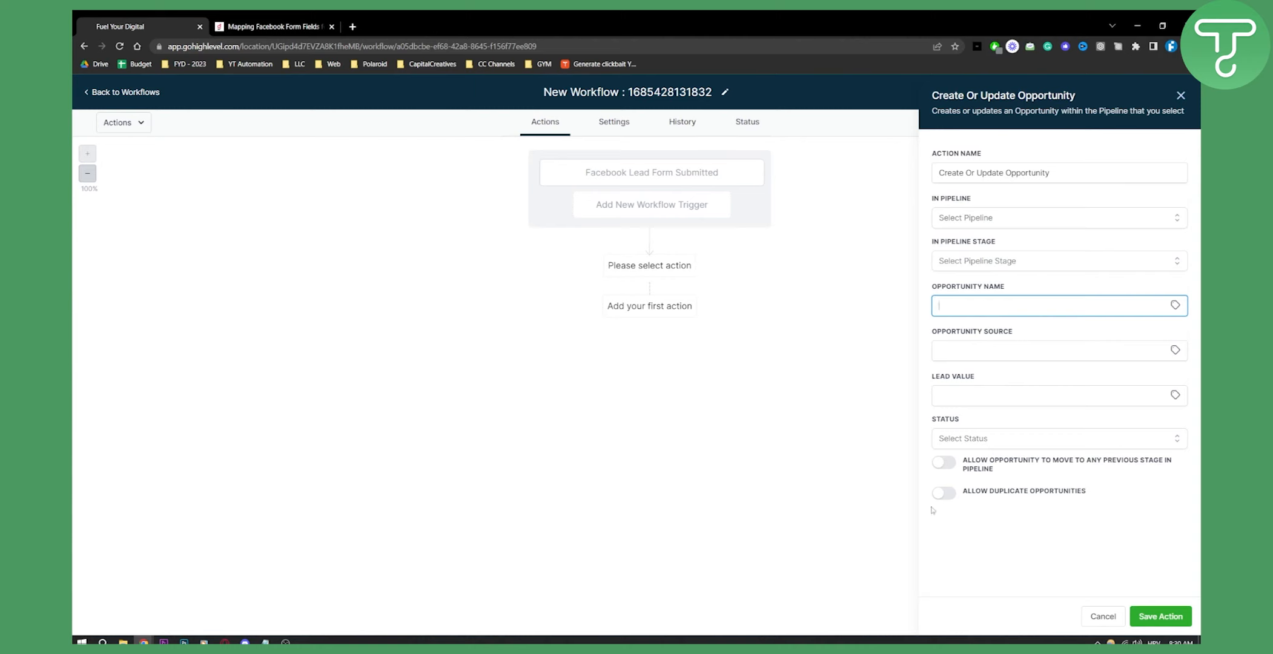
{"action": "mouse_move", "coordinate": [1066, 500]}
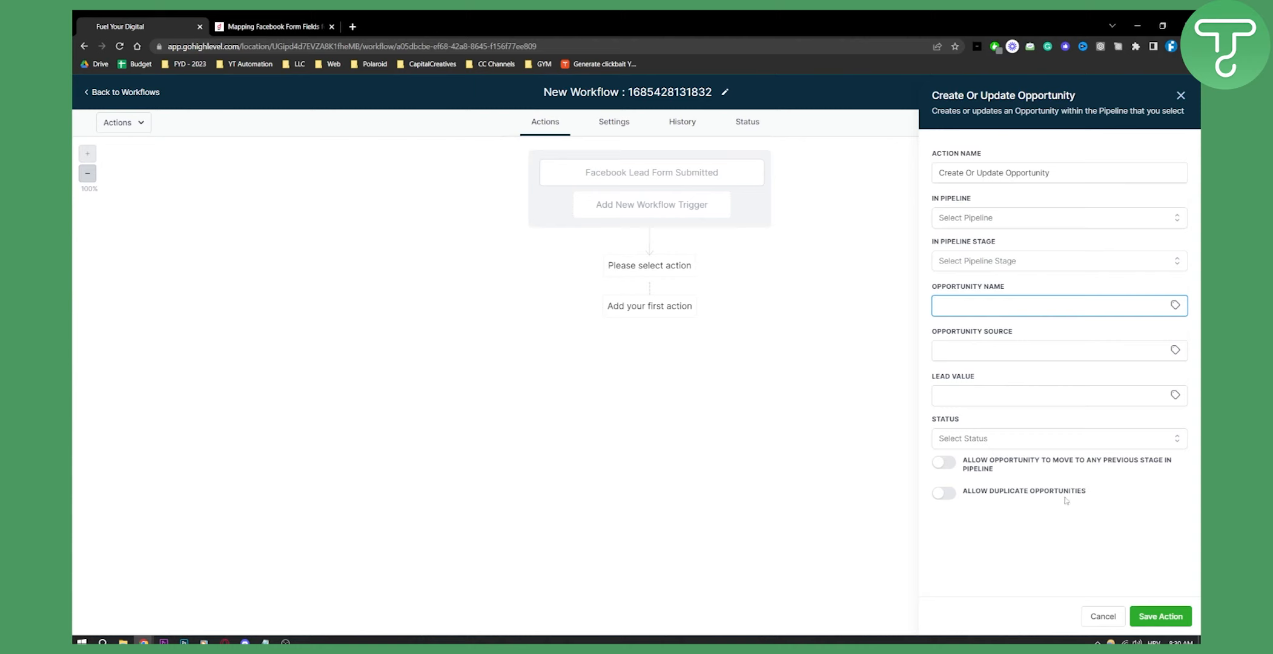
{"action": "mouse_move", "coordinate": [1061, 588]}
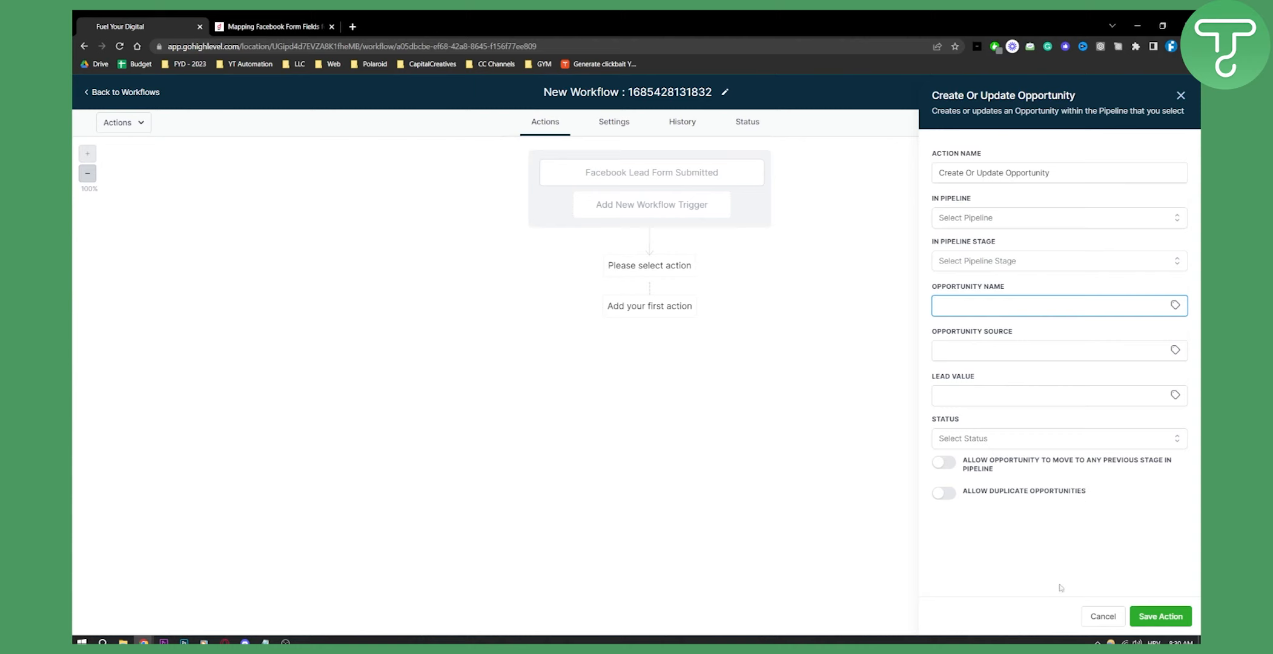
{"action": "left_click", "coordinate": [1102, 617]}
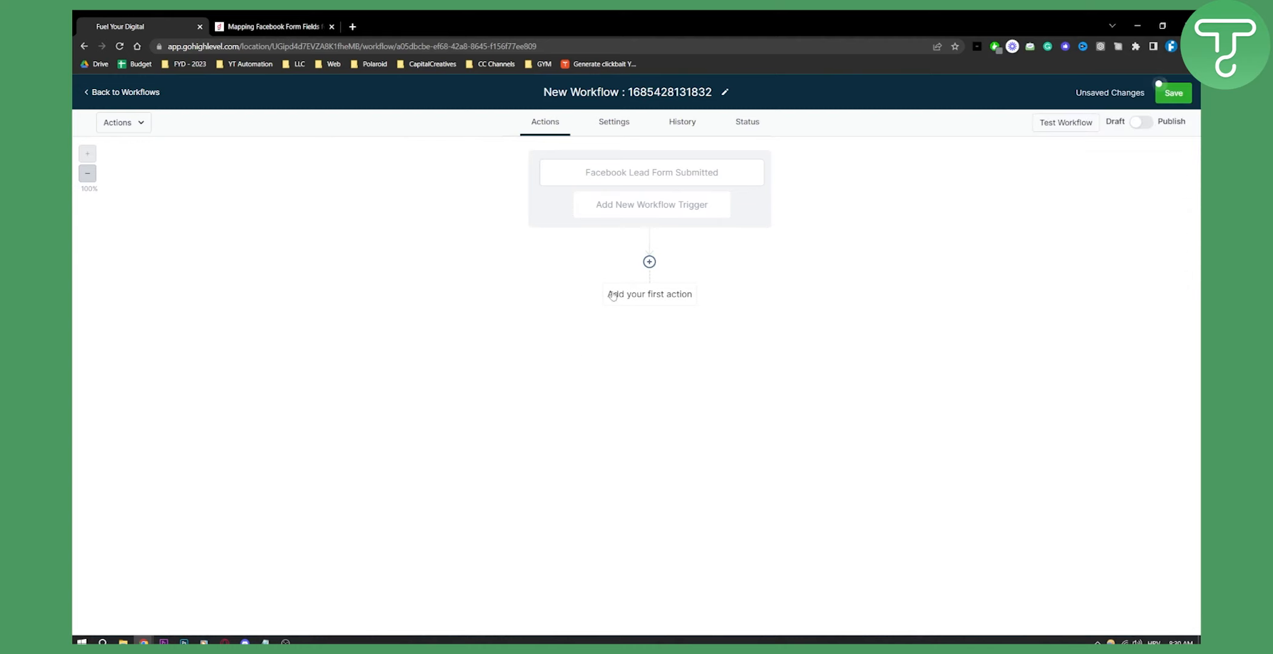
{"action": "mouse_move", "coordinate": [614, 303]}
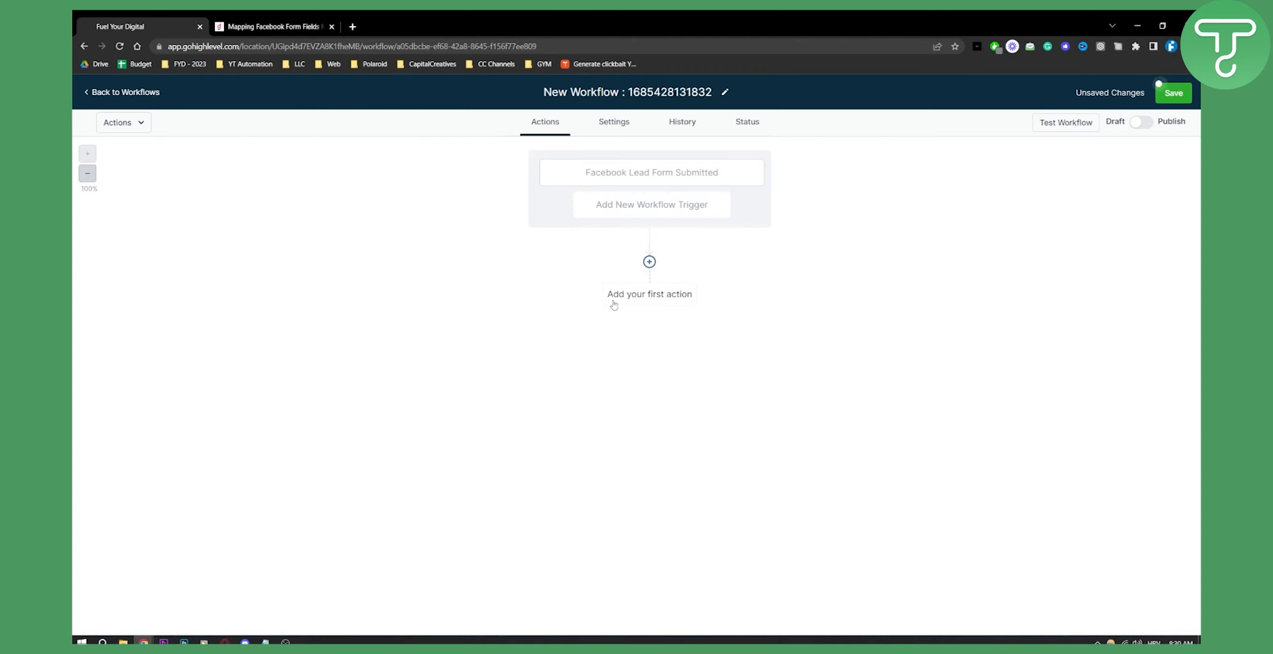
{"action": "mouse_move", "coordinate": [609, 301]}
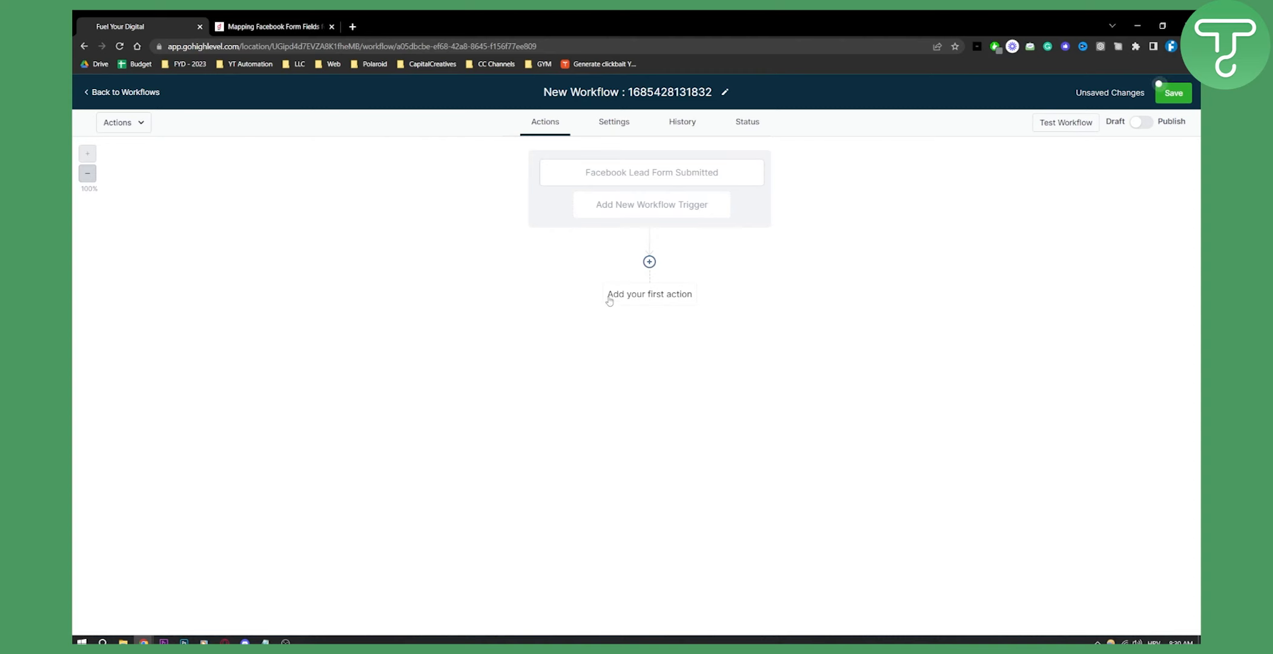
{"action": "mouse_move", "coordinate": [610, 301]}
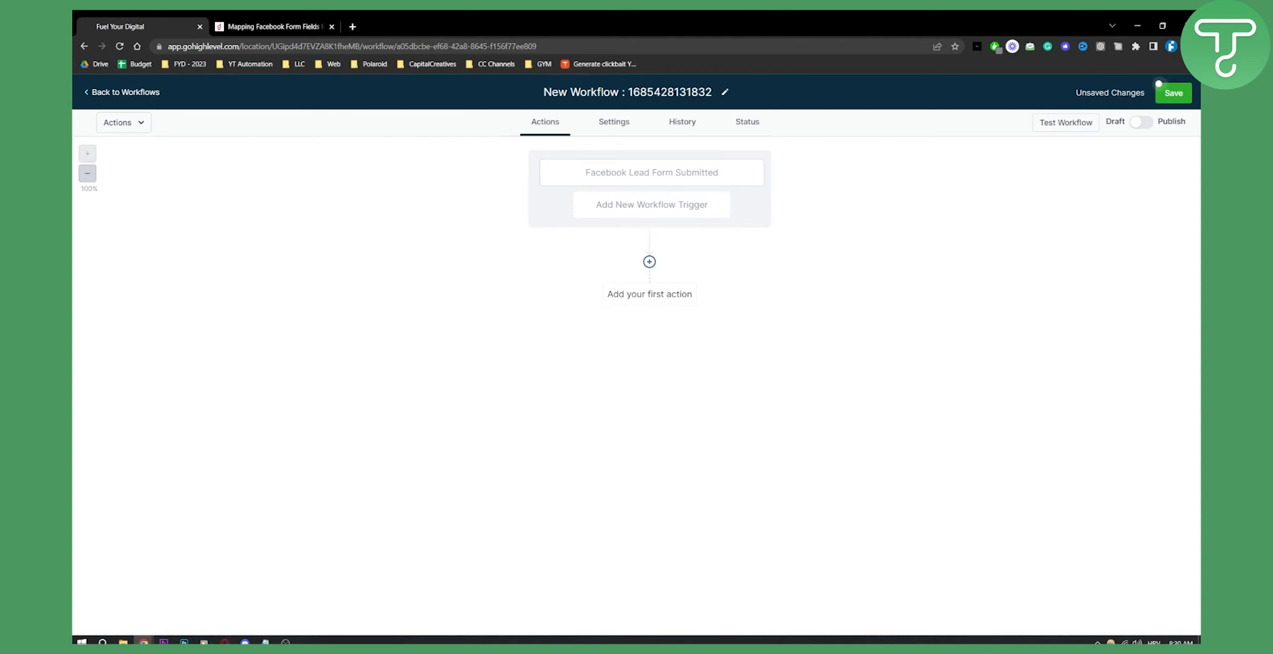